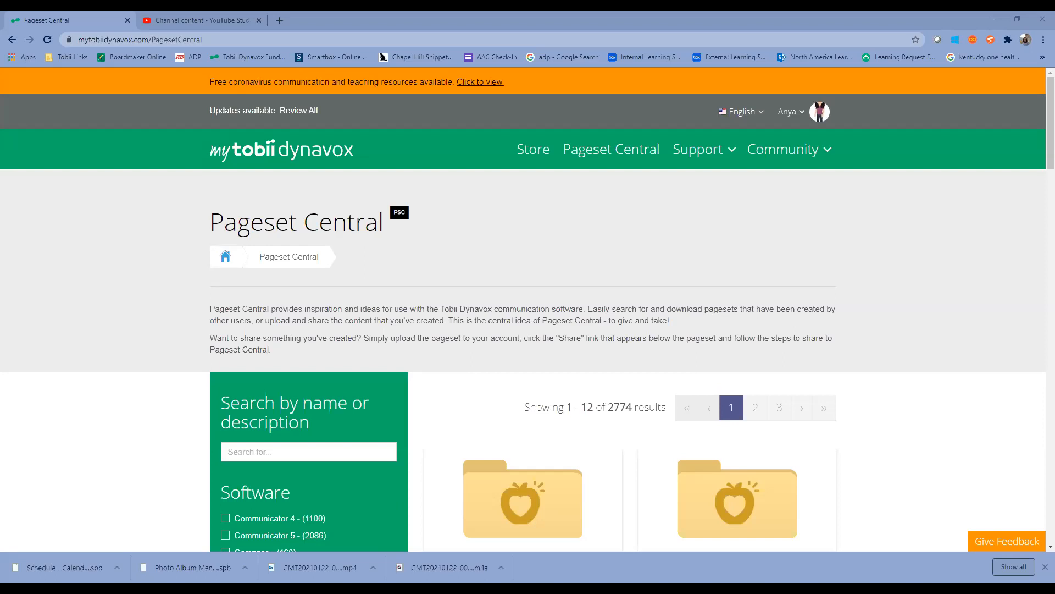
mouse_move(74, 62)
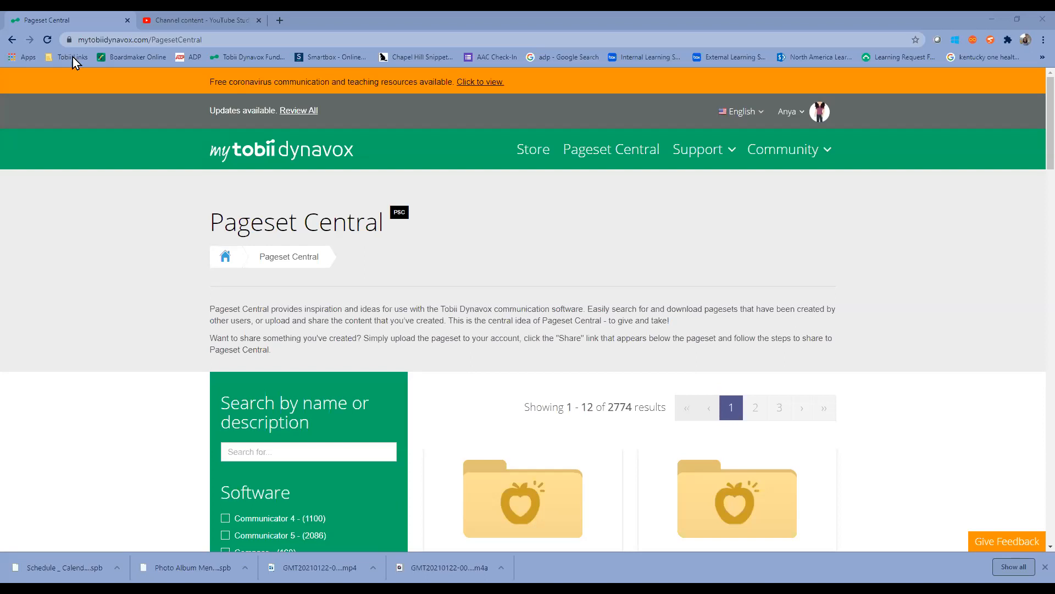
mouse_move(667, 116)
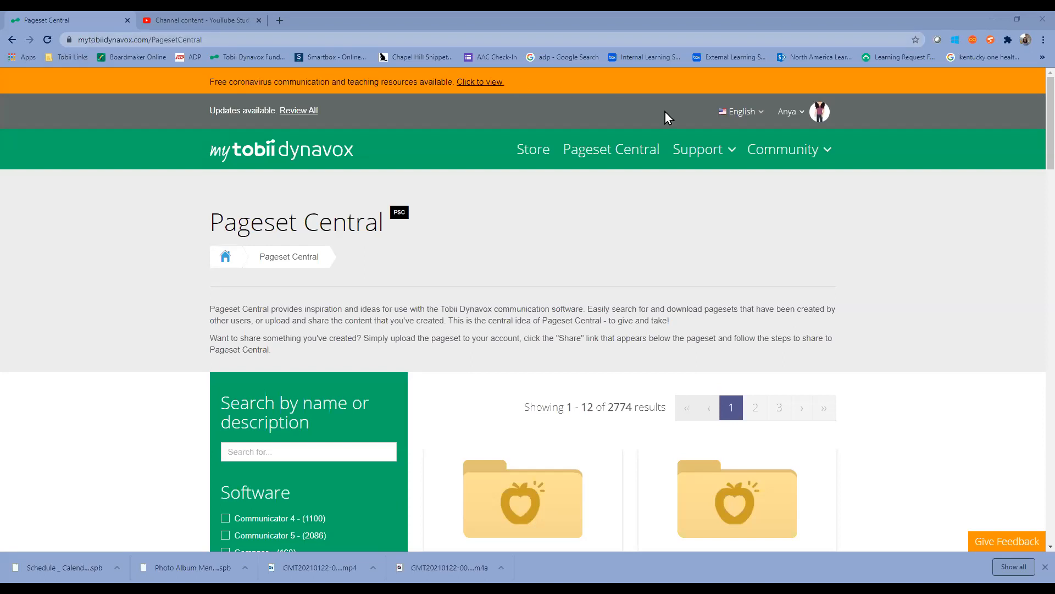
Click and scroll around the Dashboard page.
left_click(611, 149)
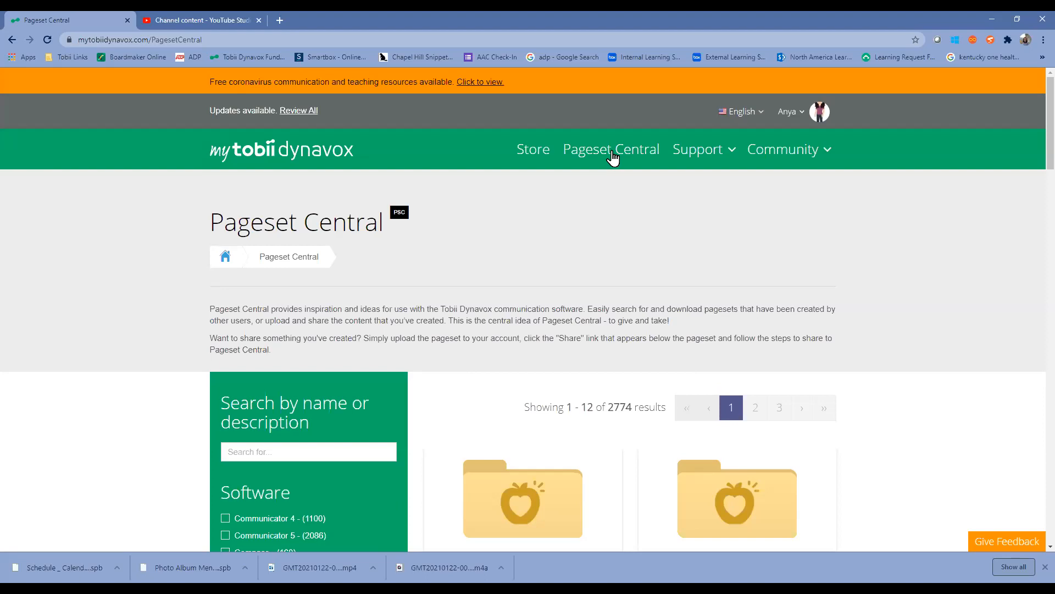
mouse_move(466, 183)
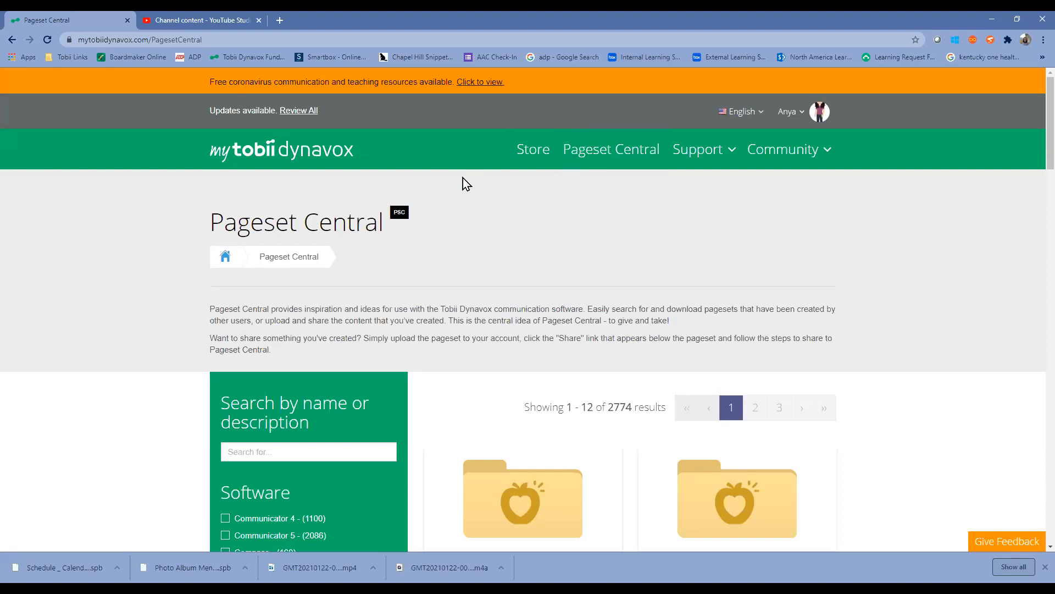
scroll("down", 3)
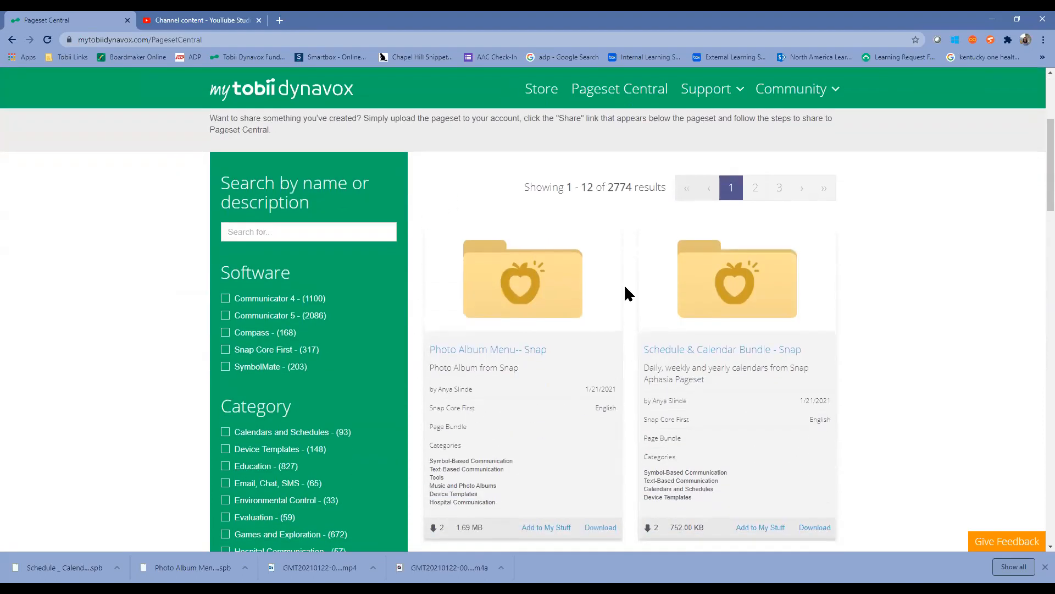
mouse_move(783, 250)
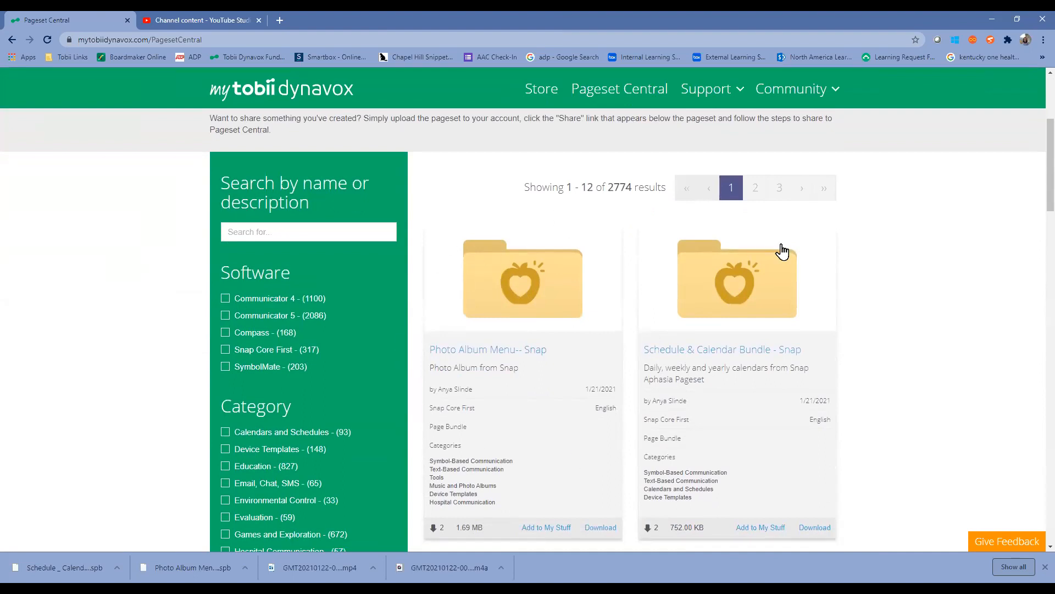
mouse_move(847, 366)
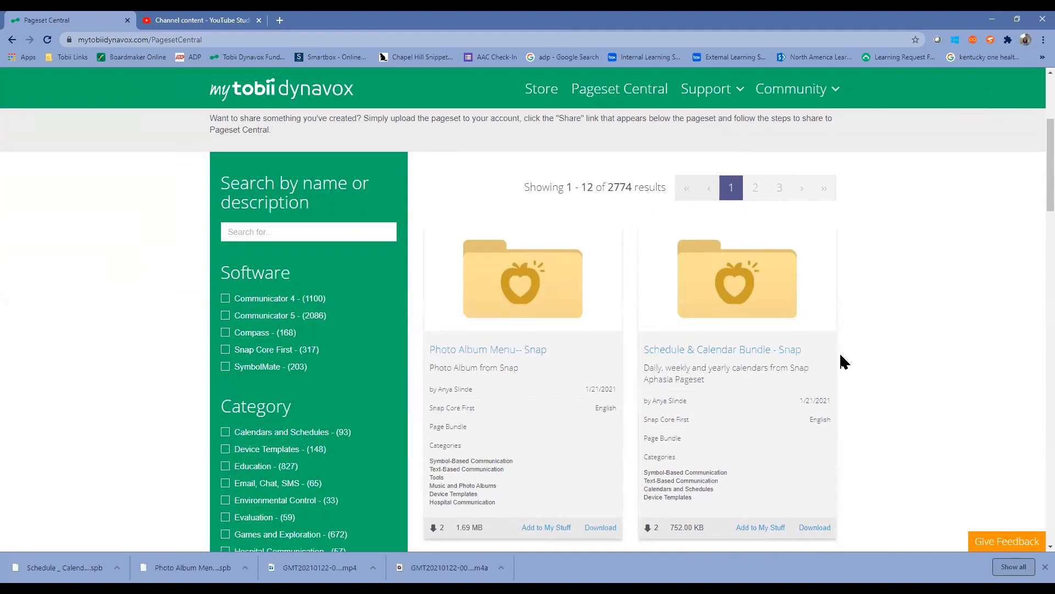
left_click(307, 231)
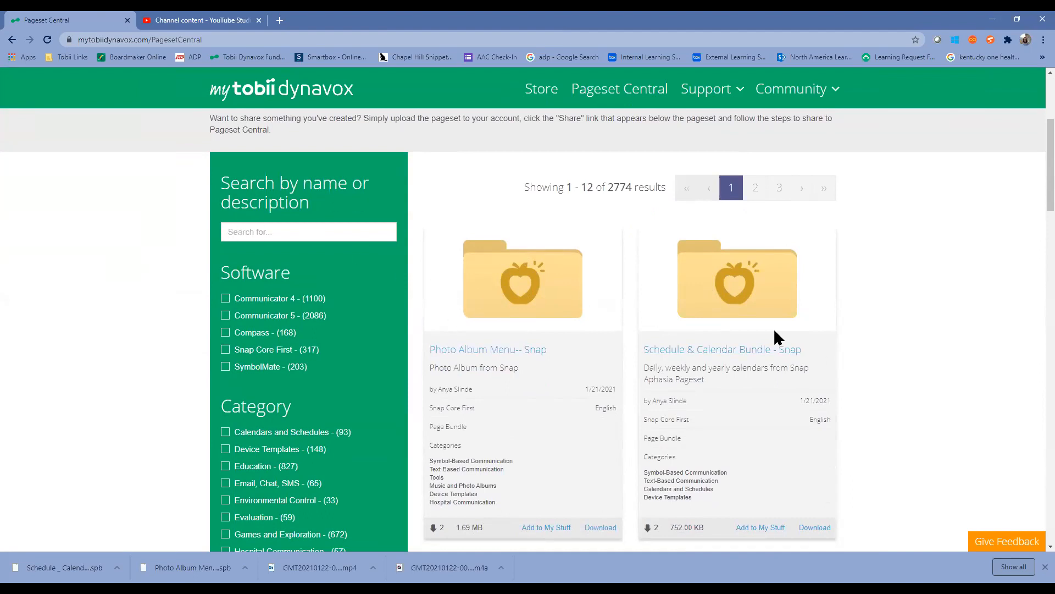
mouse_move(768, 335)
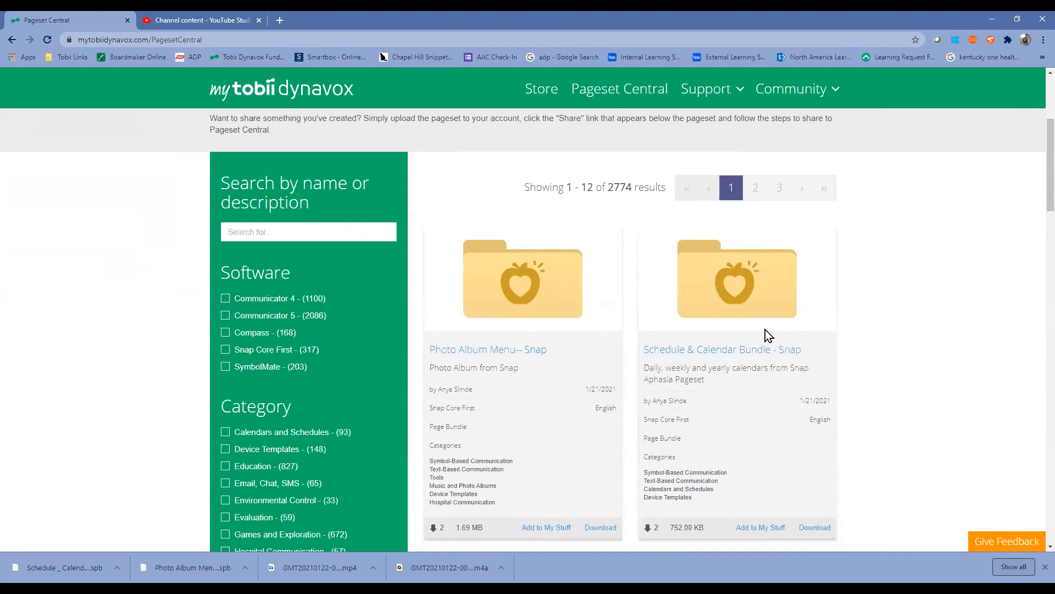
mouse_move(300, 273)
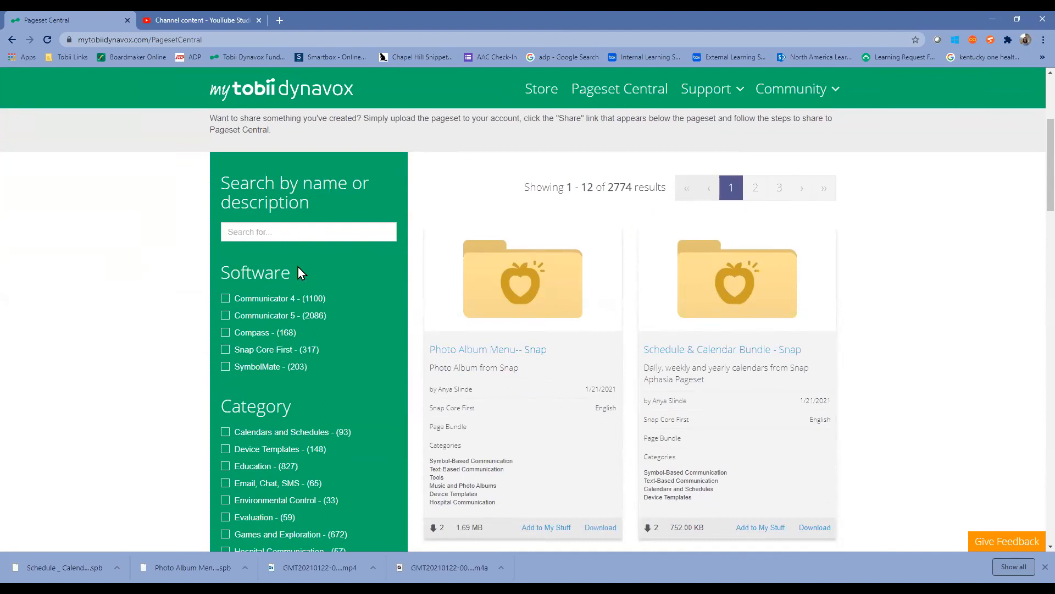
mouse_move(329, 255)
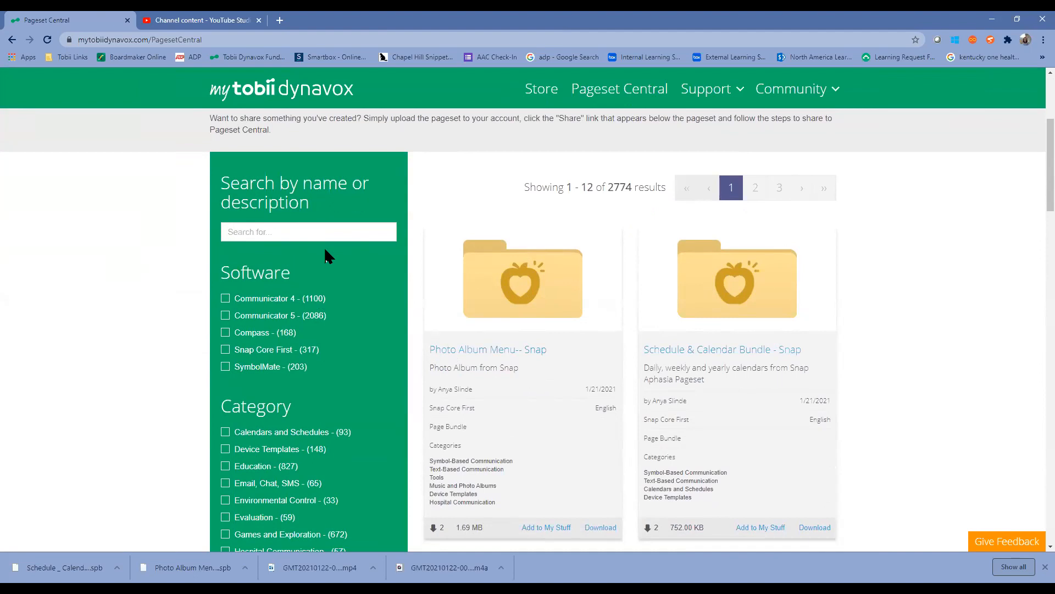
mouse_move(261, 357)
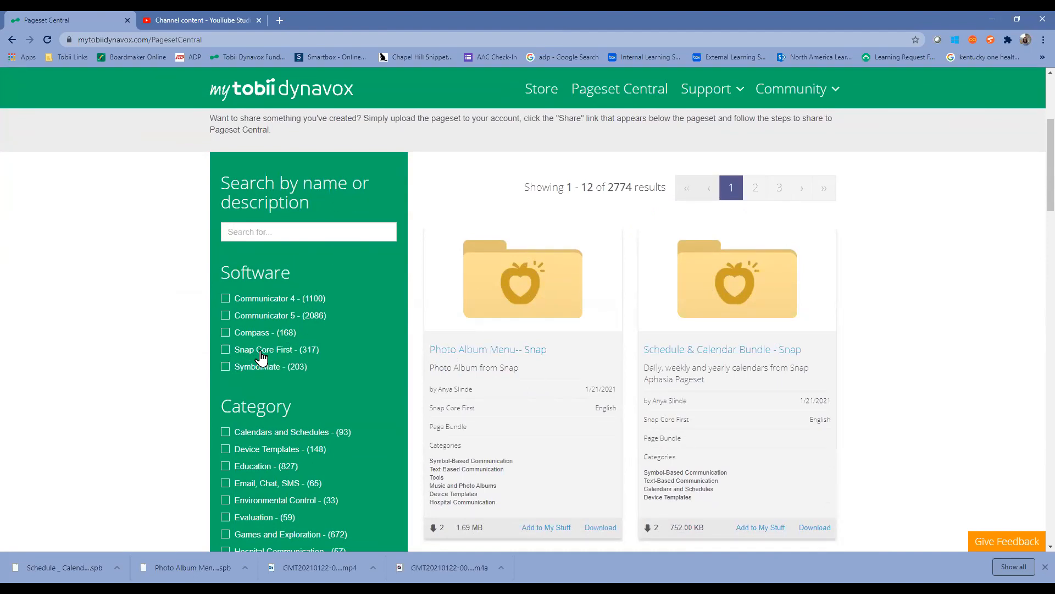
scroll("down", 3)
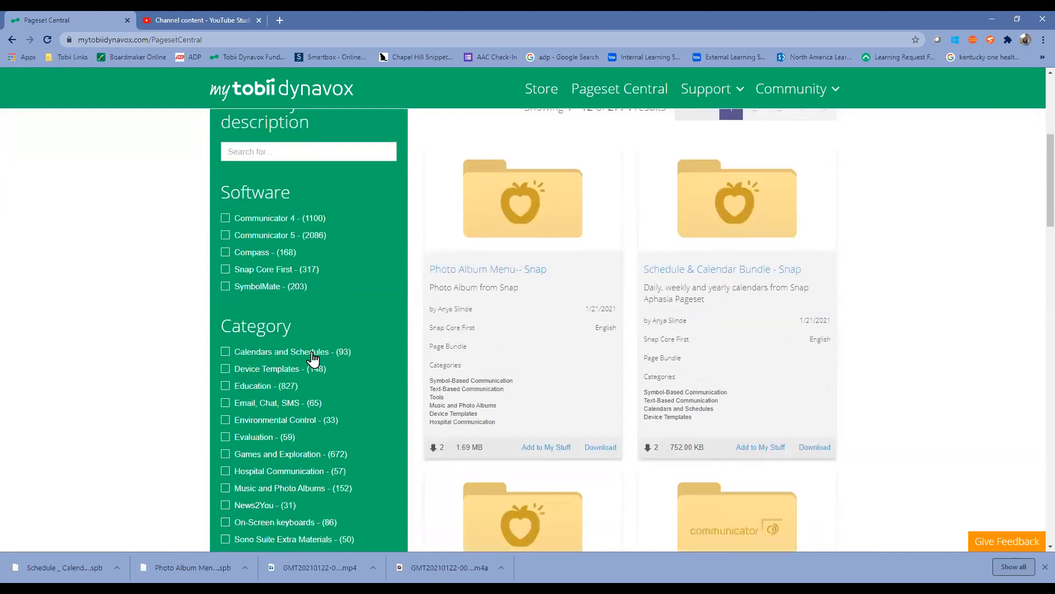
scroll("down", 3)
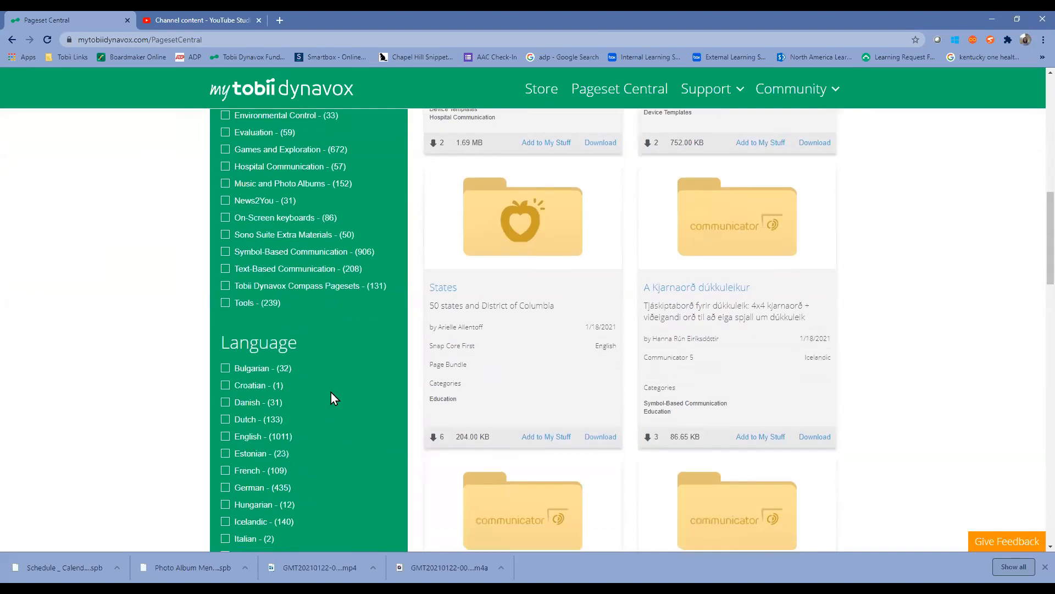
scroll("up", 3)
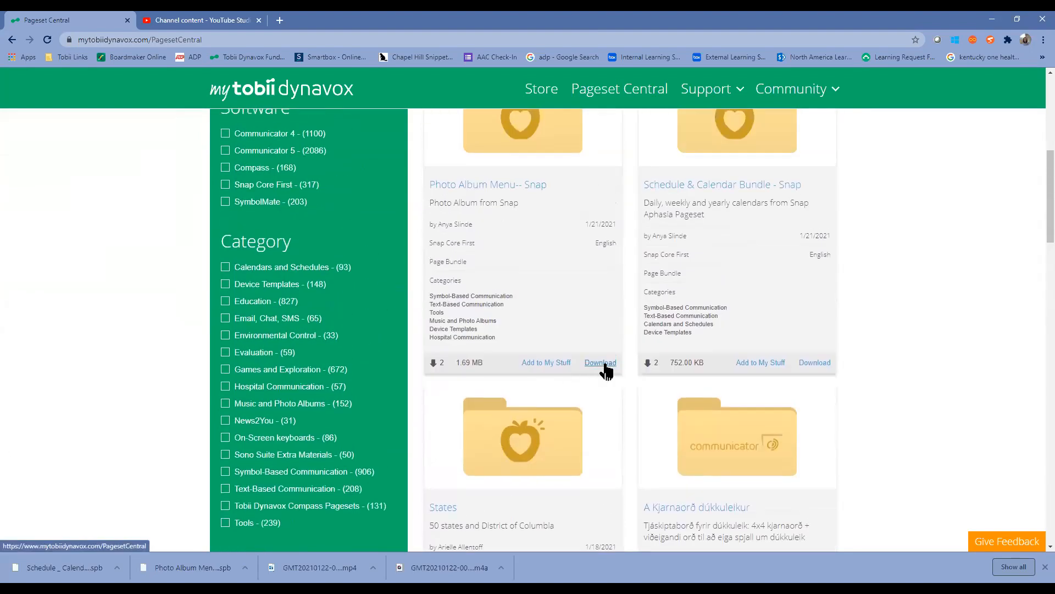
mouse_move(815, 362)
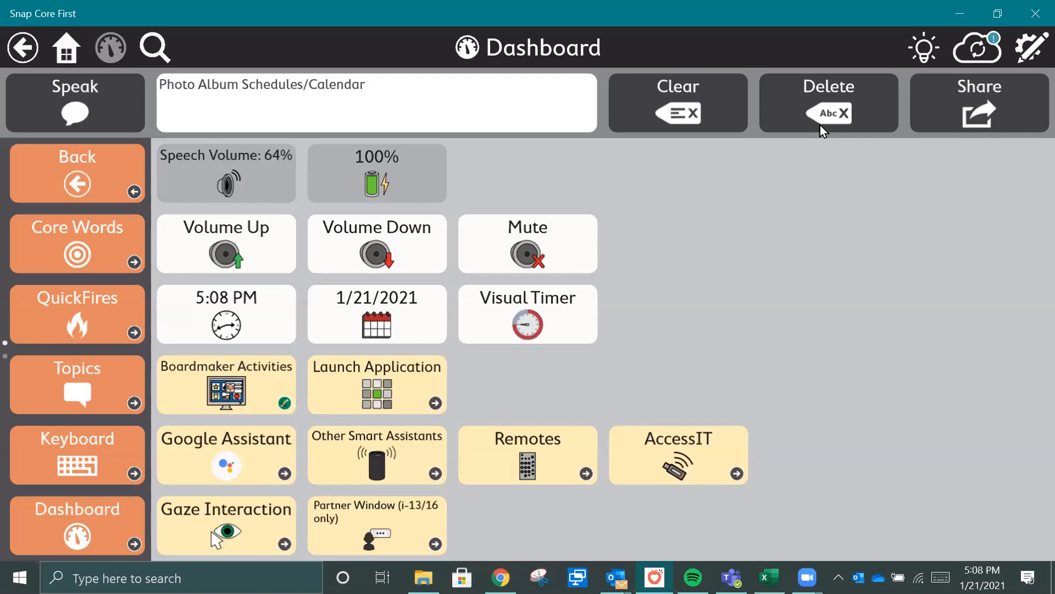
mouse_move(505, 379)
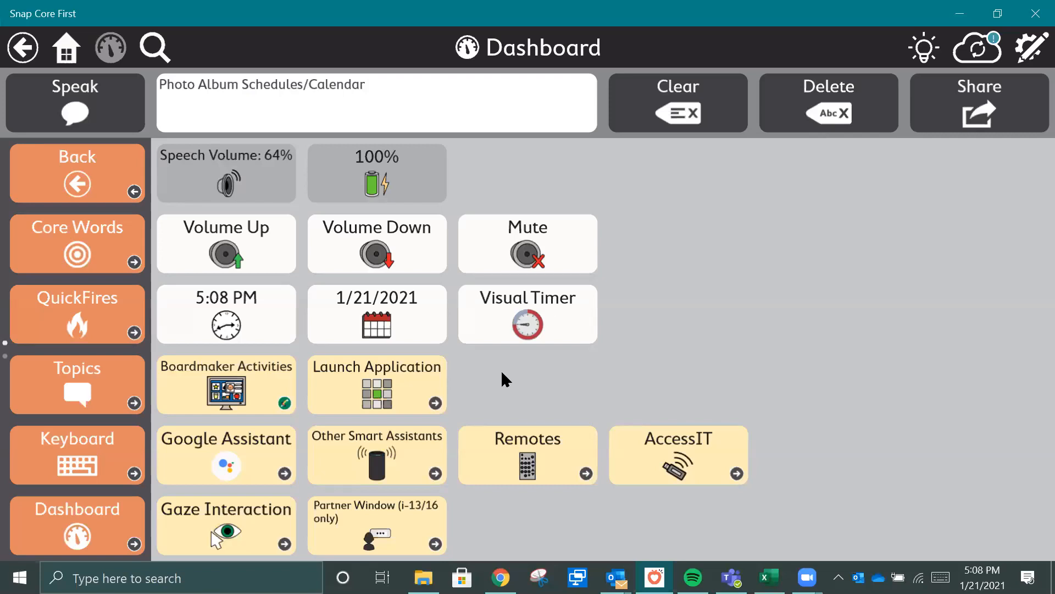
mouse_move(512, 373)
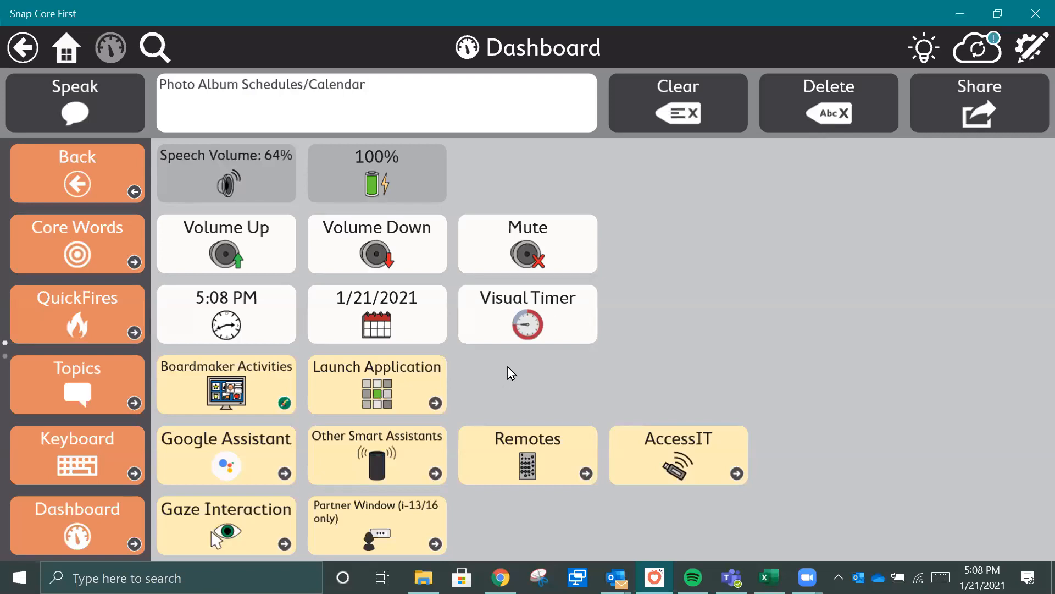
mouse_move(826, 350)
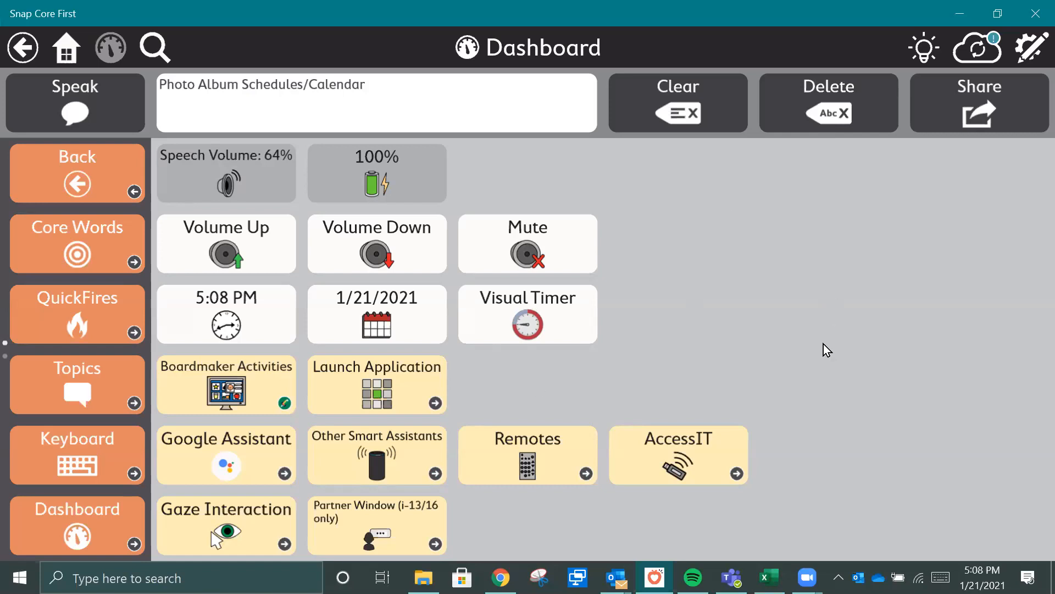
mouse_move(1035, 71)
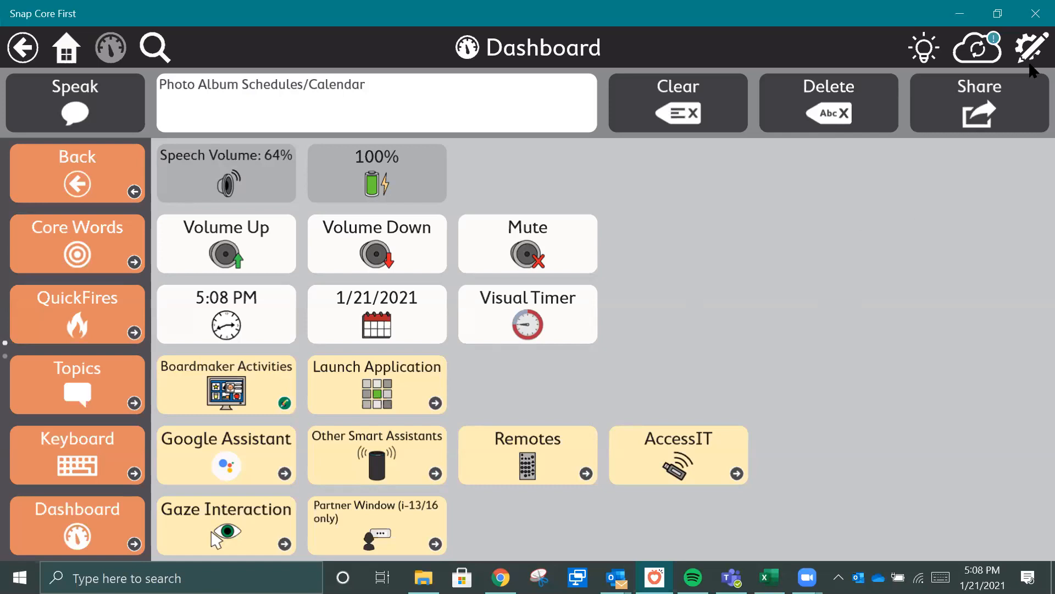
mouse_move(1035, 72)
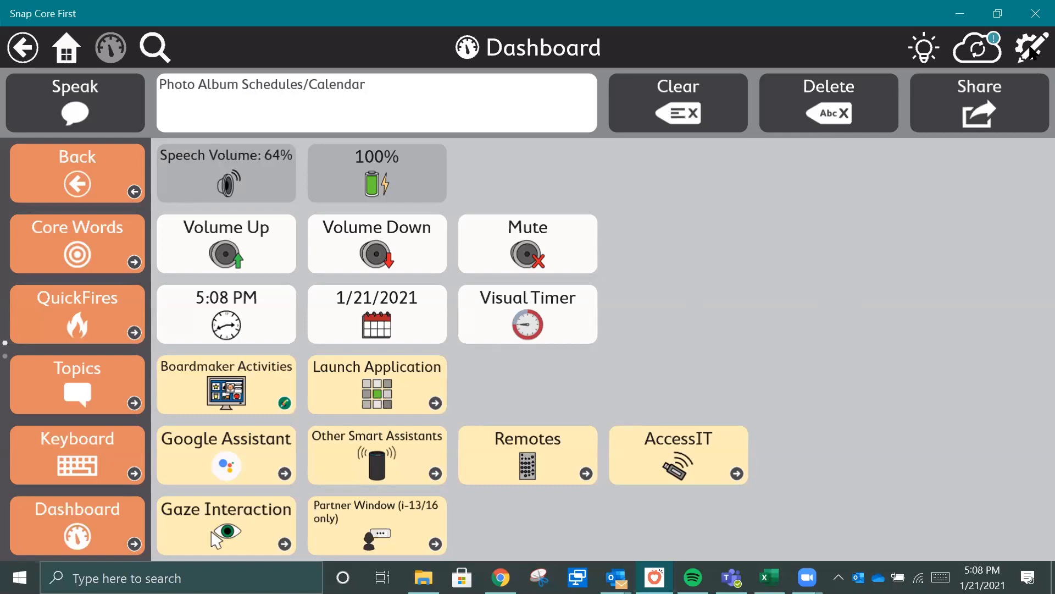
In edit mode, label an empty Dashboard cell 'Photo Album' to create the button.
left_click(1031, 47)
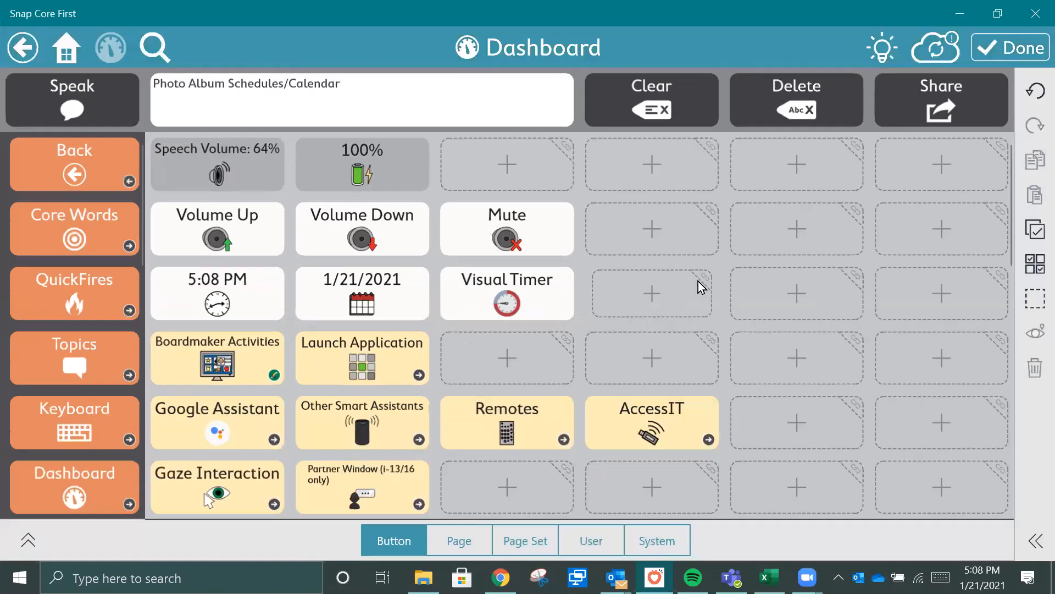
left_click(650, 293)
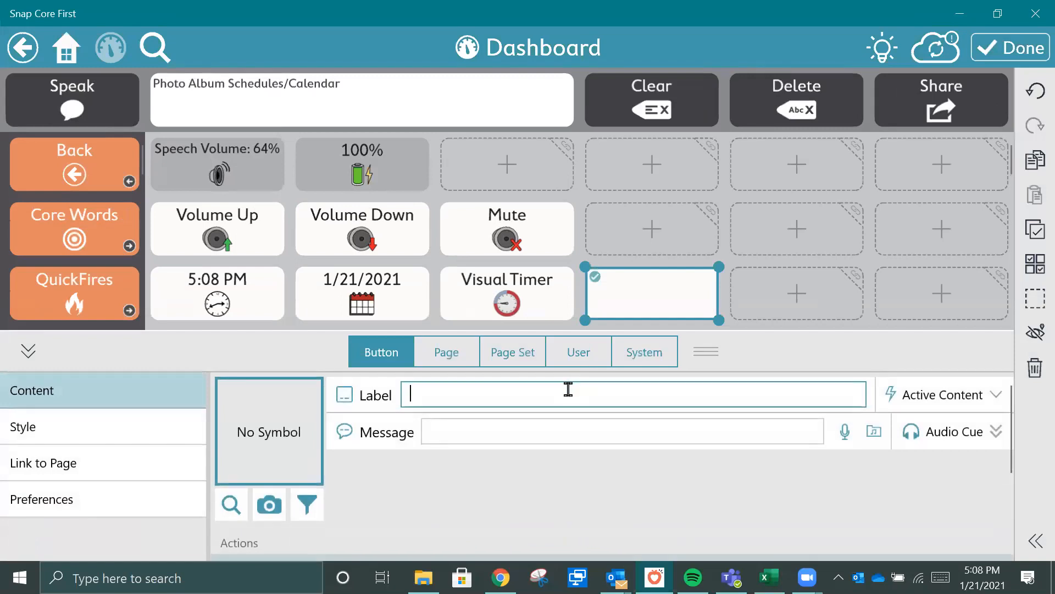
type("Photo A")
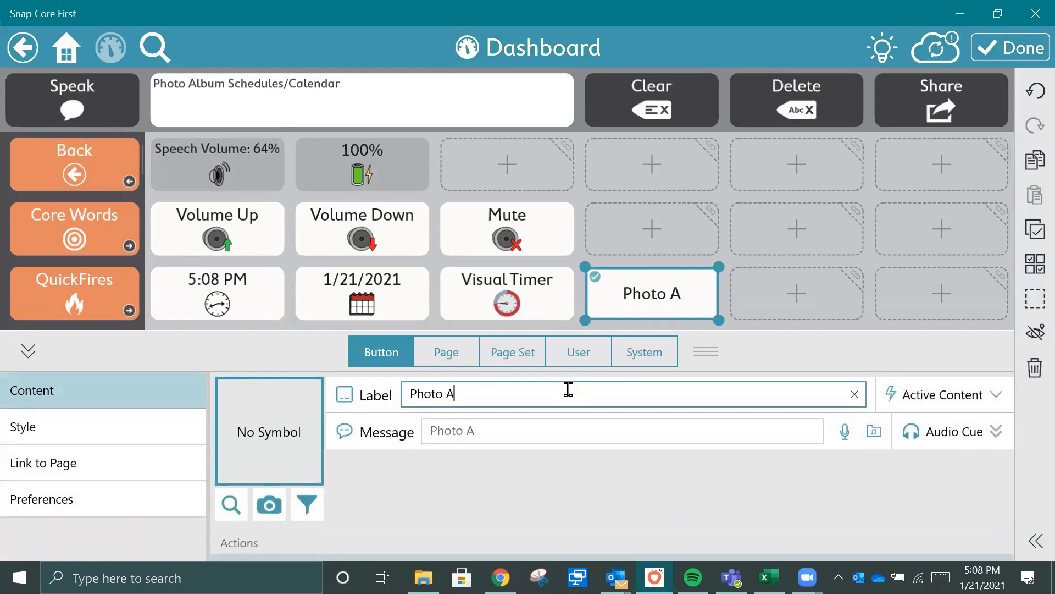
type("lbum")
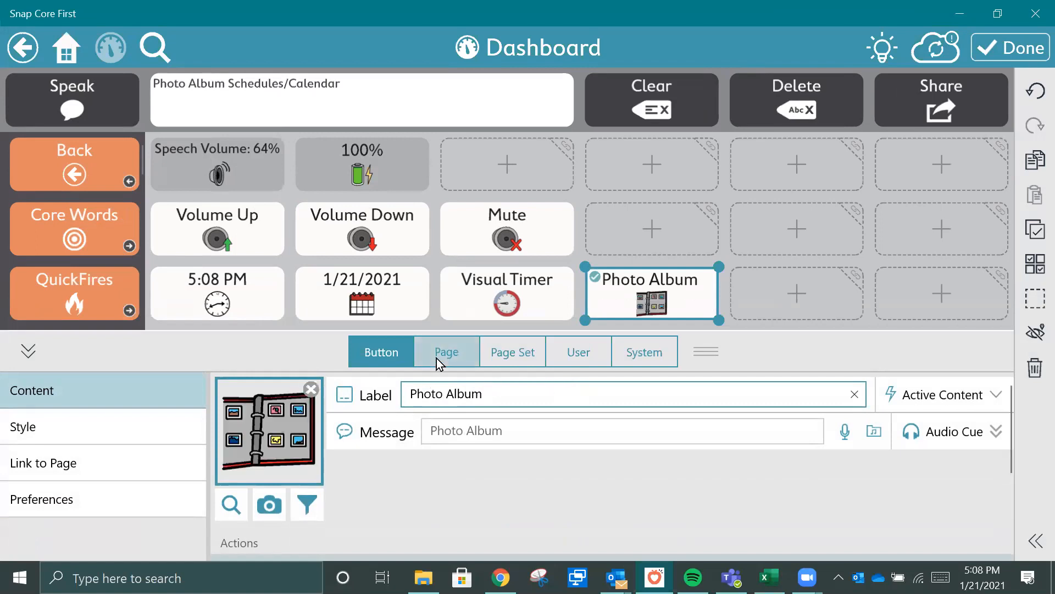
Import the 'Photo Album Menu (1).spb' page bundle from a local file.
left_click(446, 351)
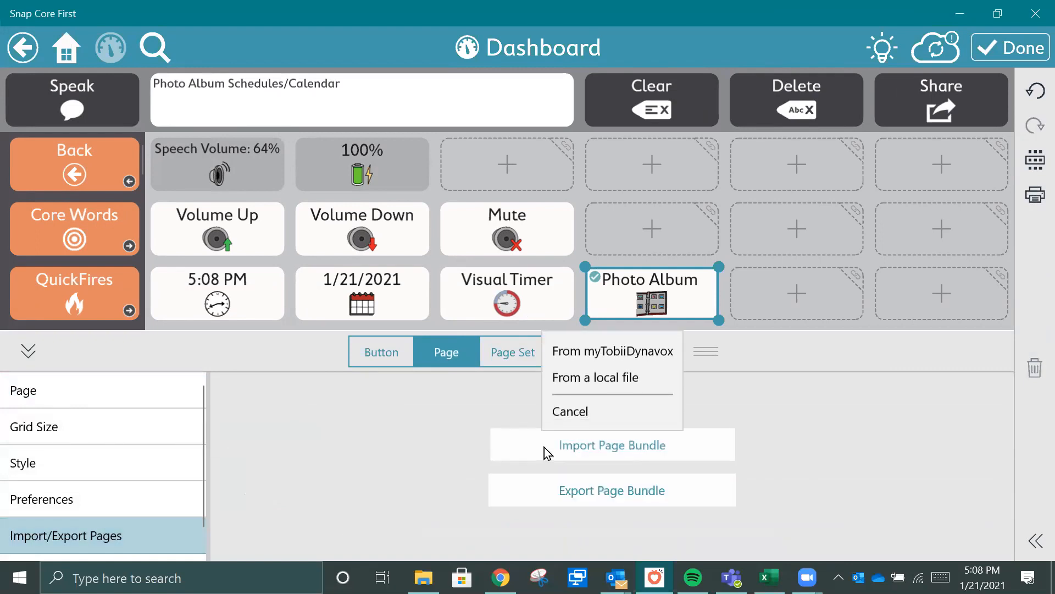
left_click(593, 377)
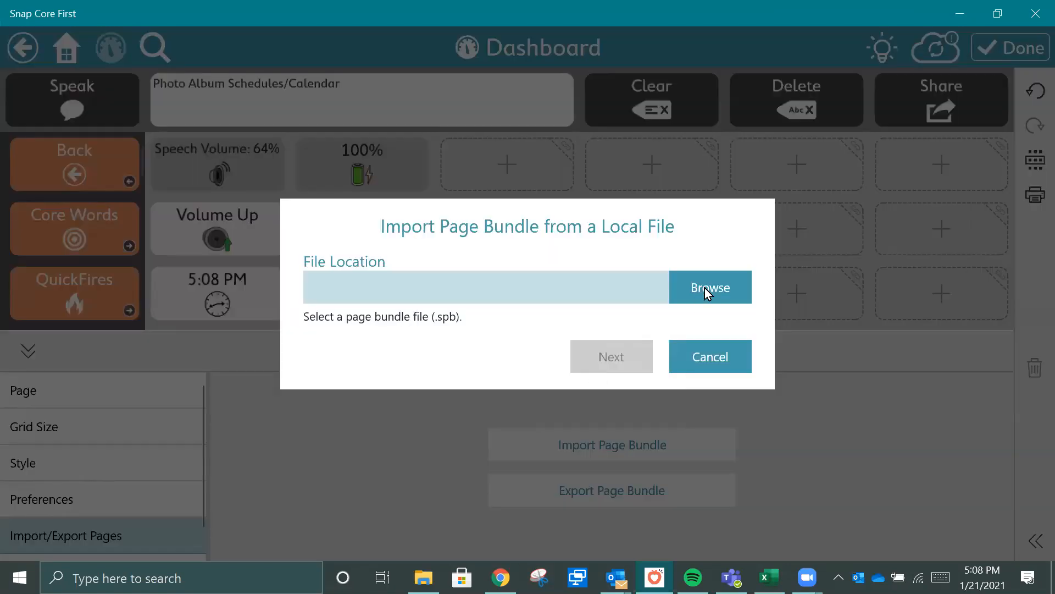
left_click(710, 287)
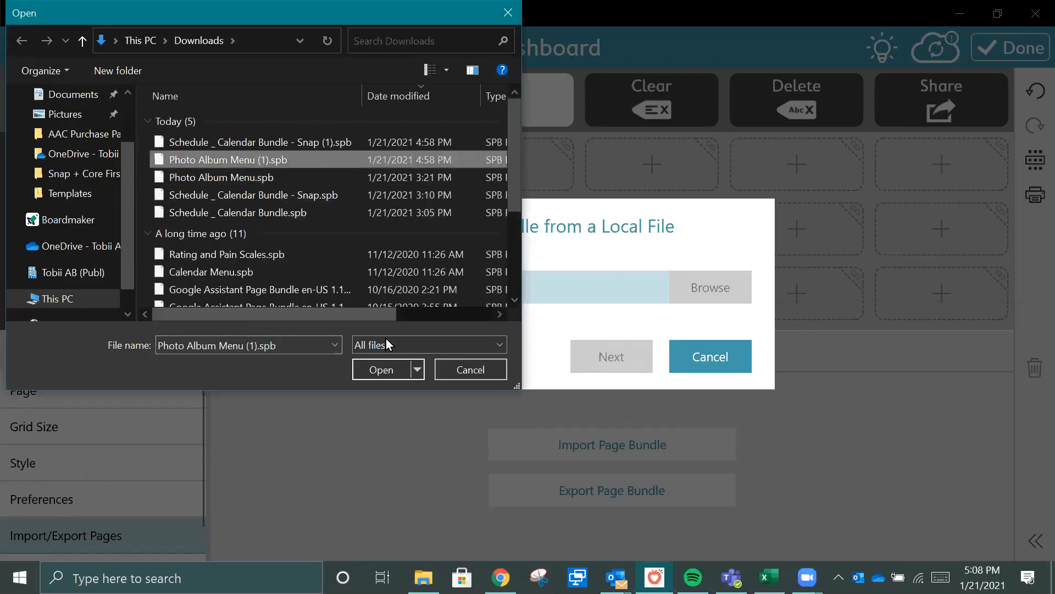
left_click(470, 369)
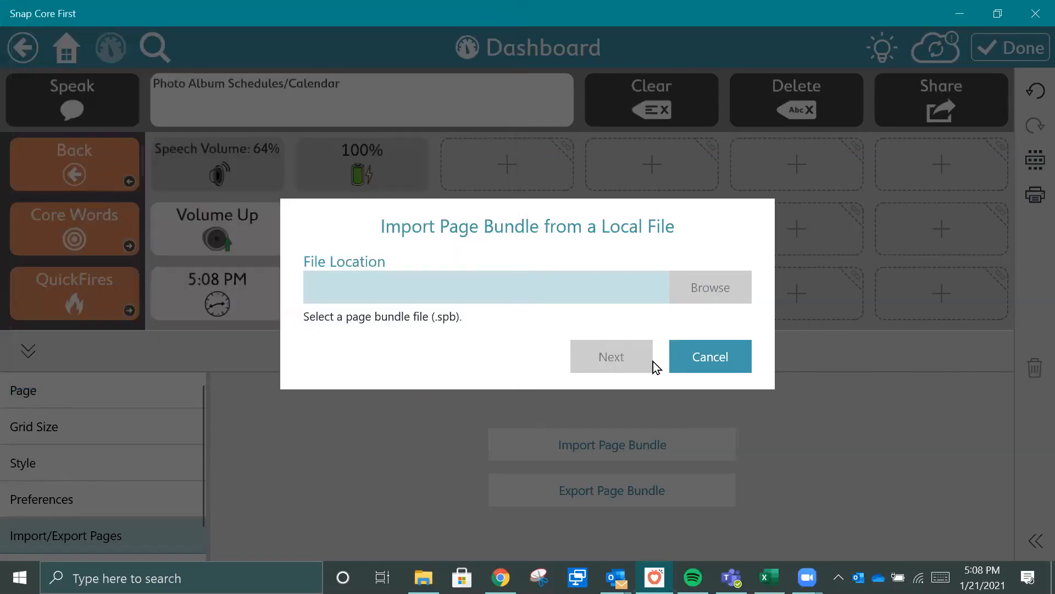
left_click(708, 287)
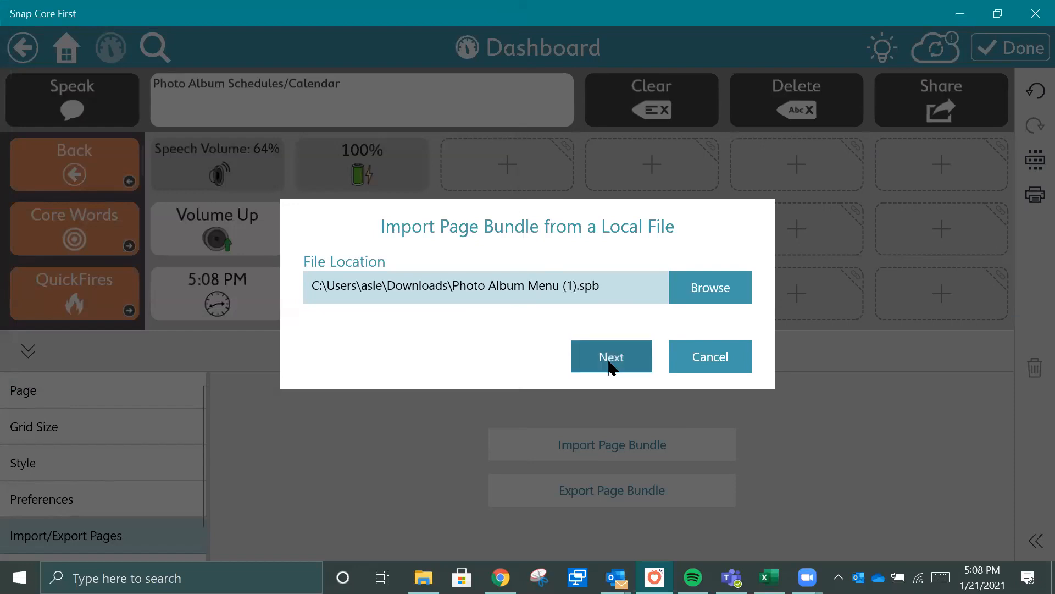
left_click(610, 356)
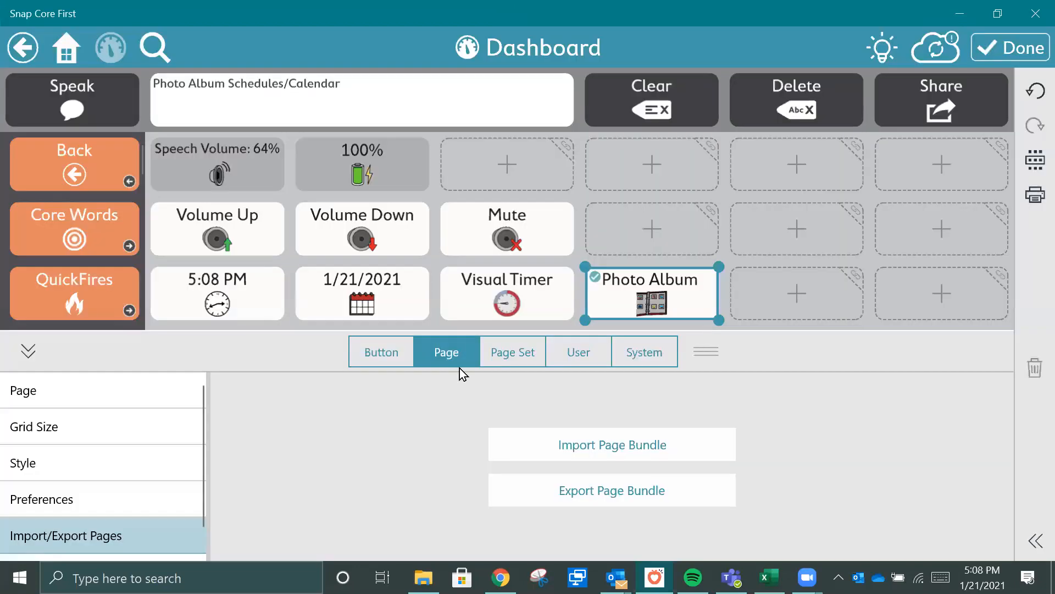
left_click(380, 352)
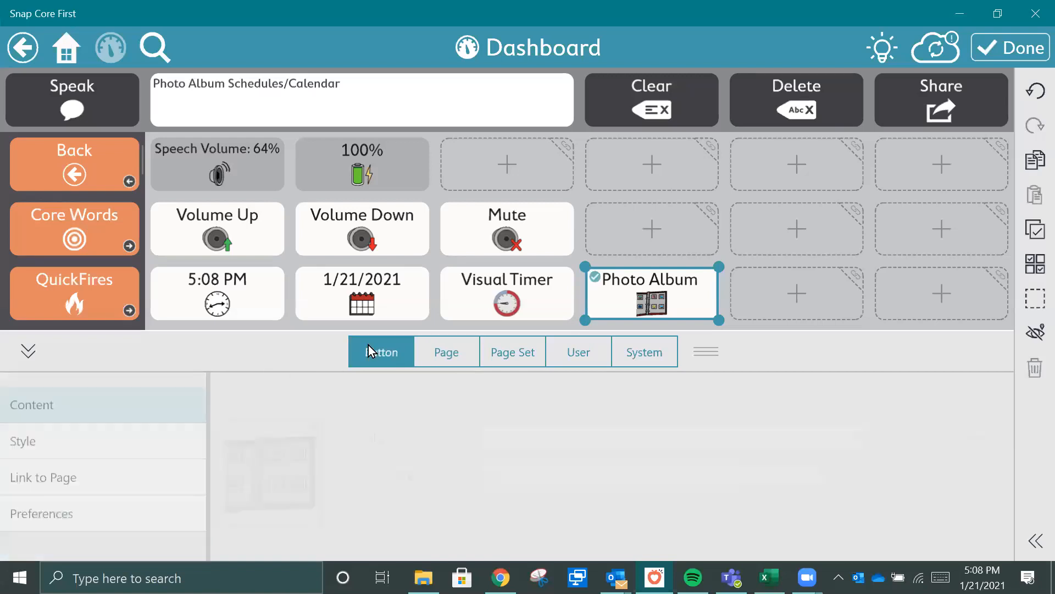
Link the Photo Album button to the existing Photo Album Menu page, found by searching 'photo'.
left_click(43, 463)
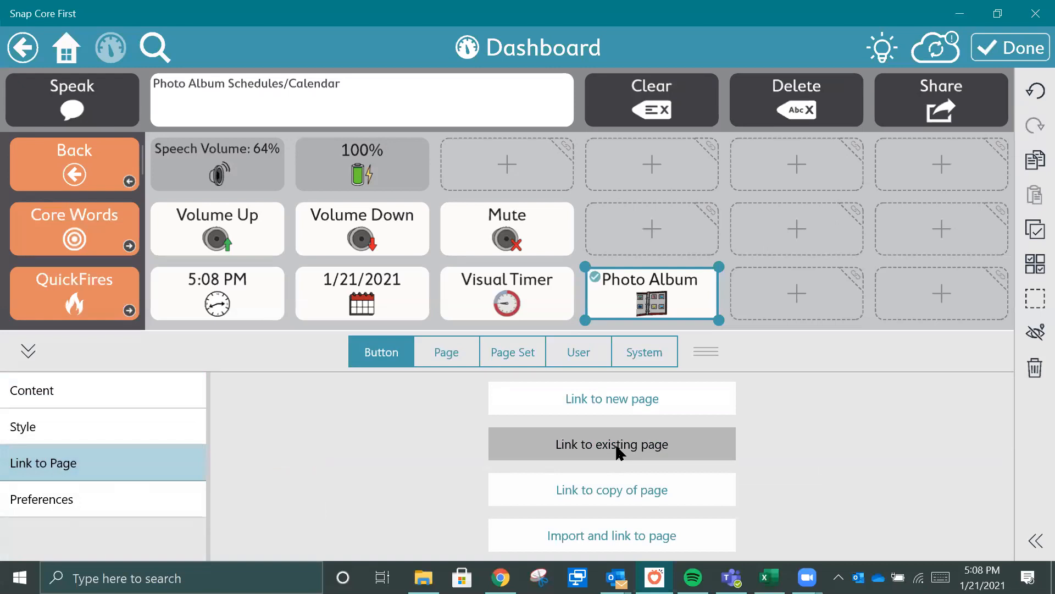
left_click(611, 444)
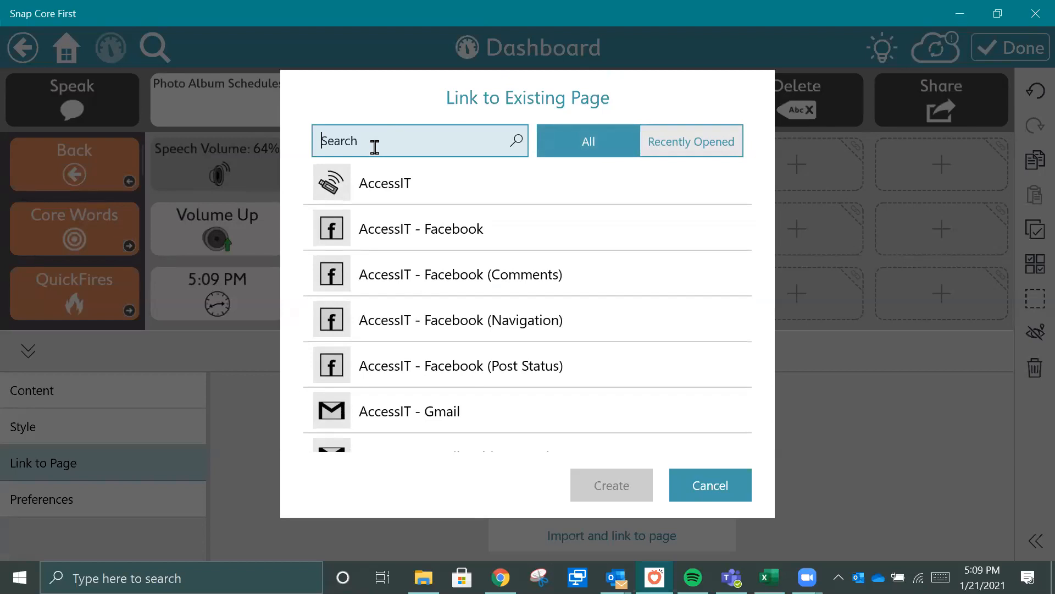
type("photo")
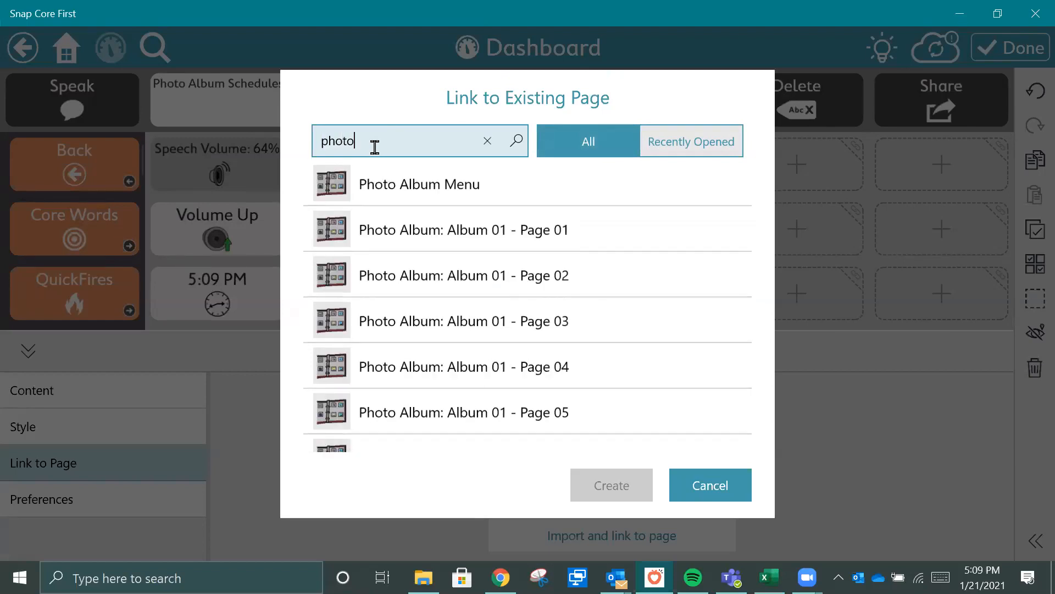
left_click(419, 183)
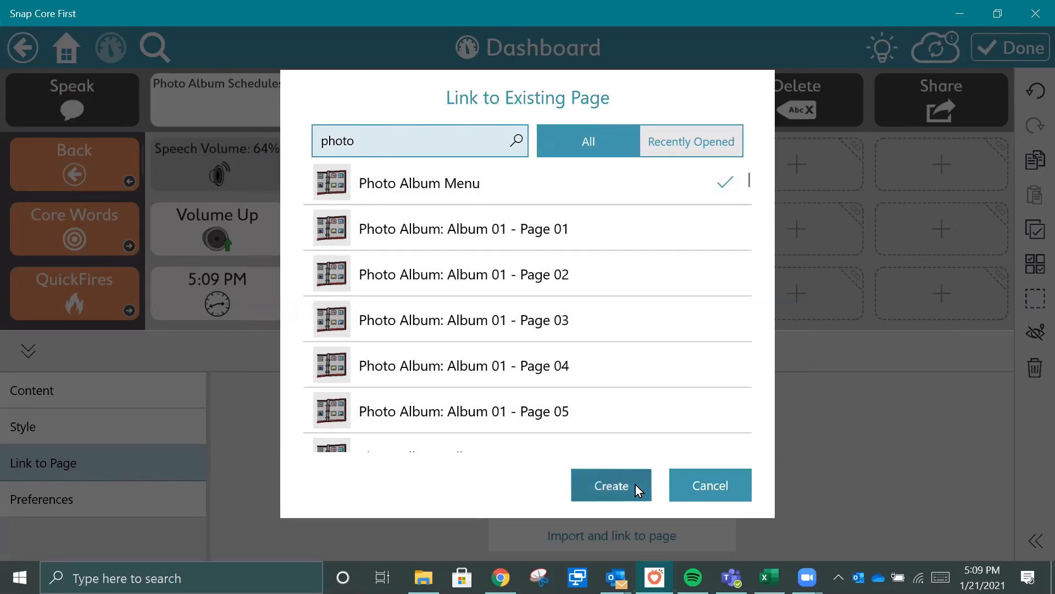
left_click(610, 485)
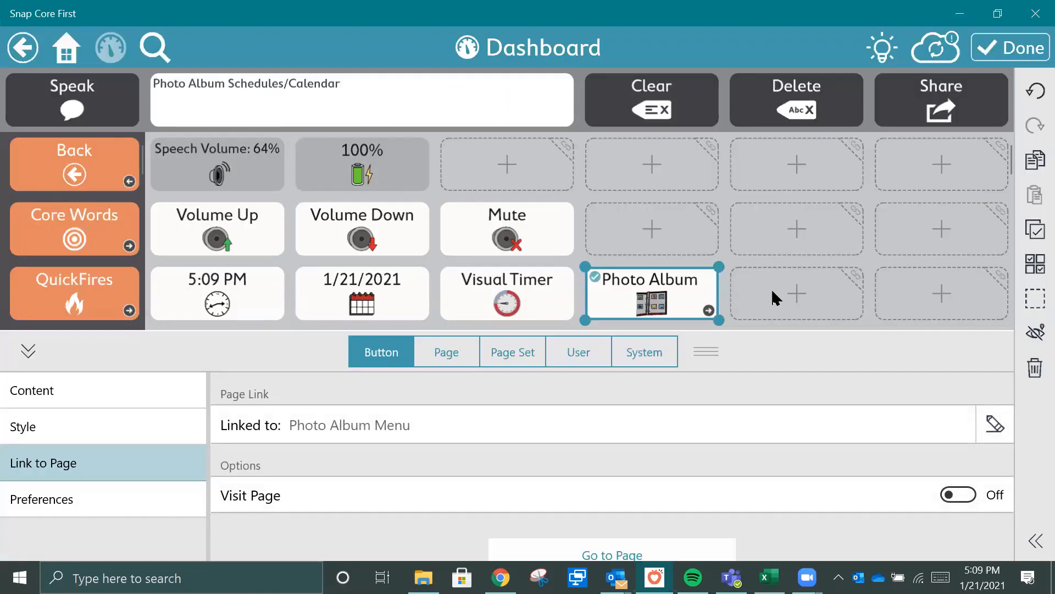
Label the empty cell beside Photo Album 'Schedule' to create a calendar button.
left_click(797, 294)
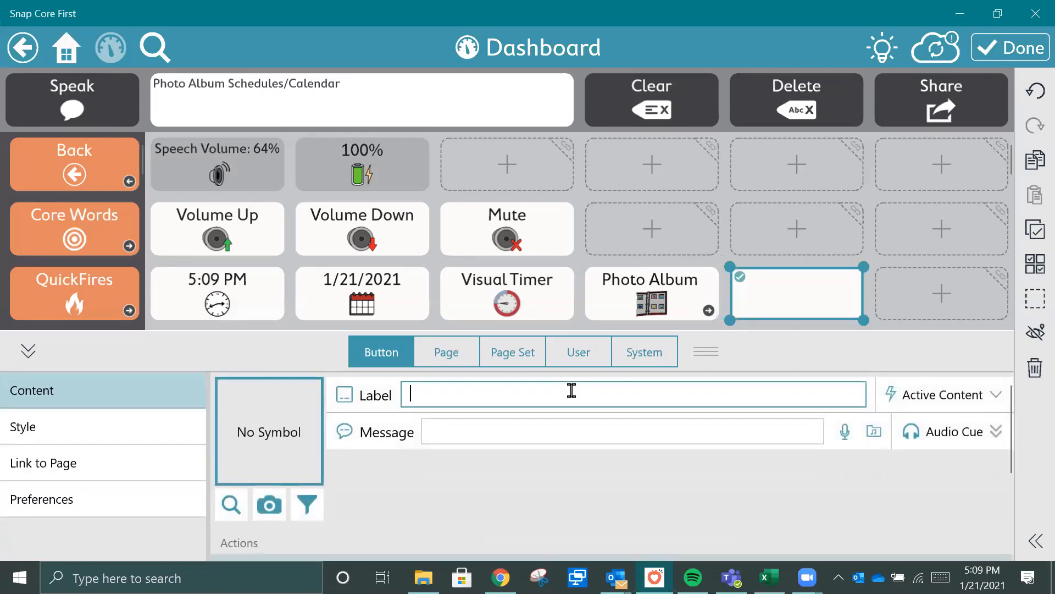
type("Schedule")
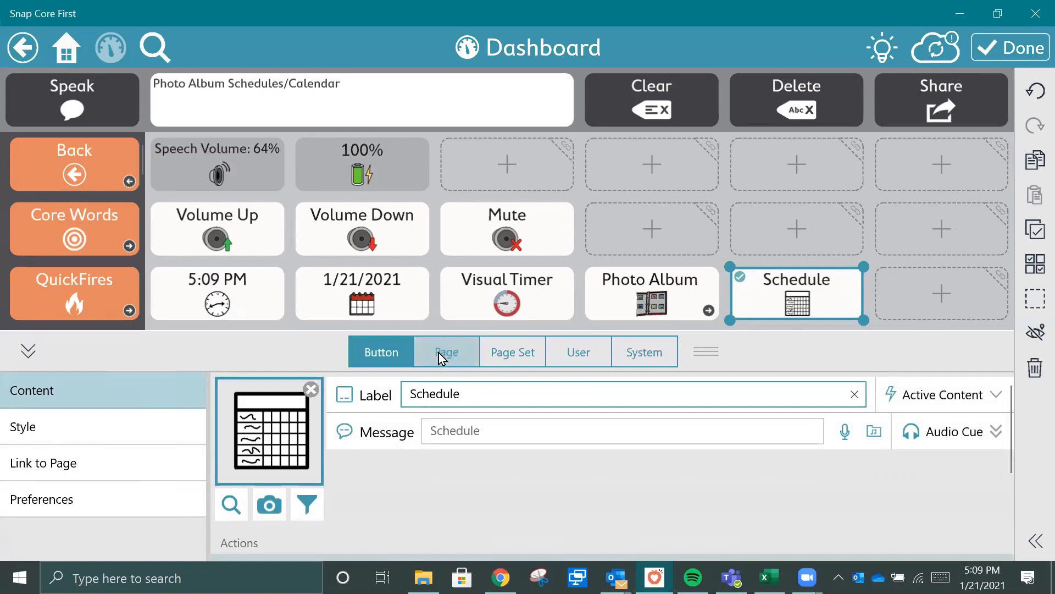
Import the Schedule & Calendar Bundle page bundle from a local file and dismiss the success message.
left_click(447, 351)
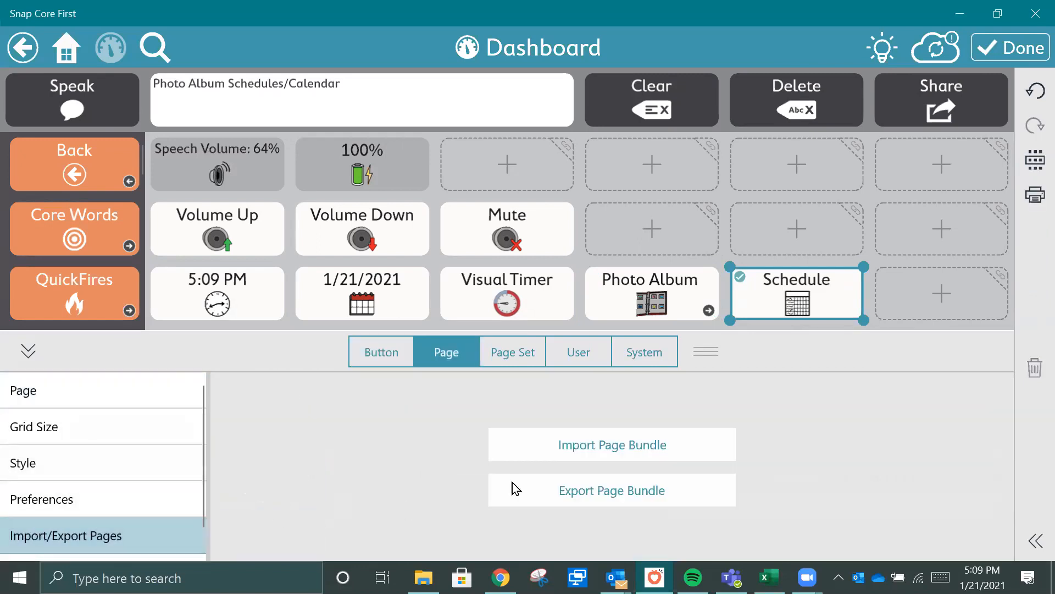
left_click(610, 444)
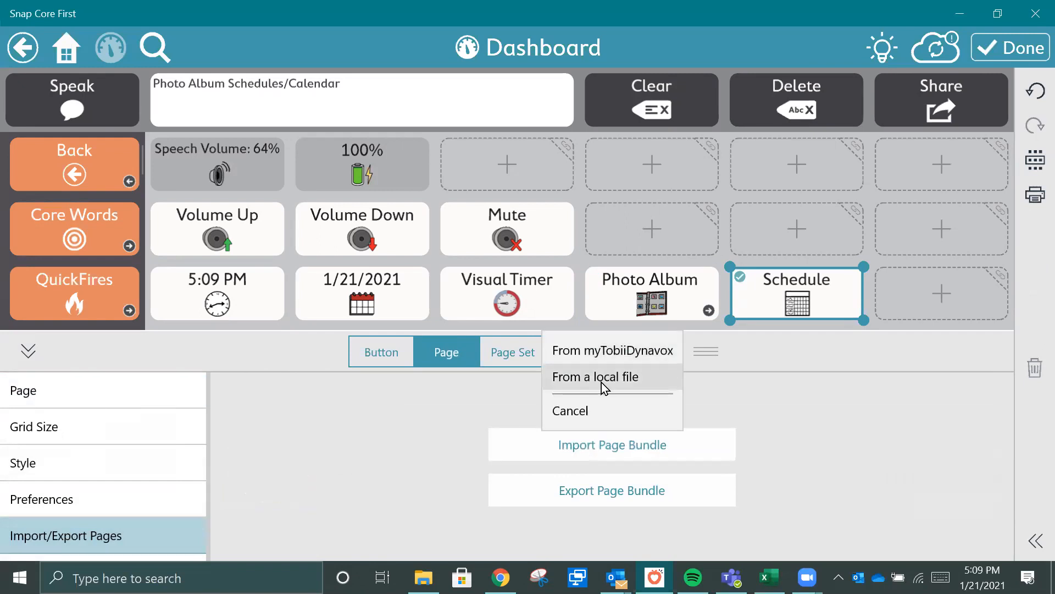
left_click(594, 376)
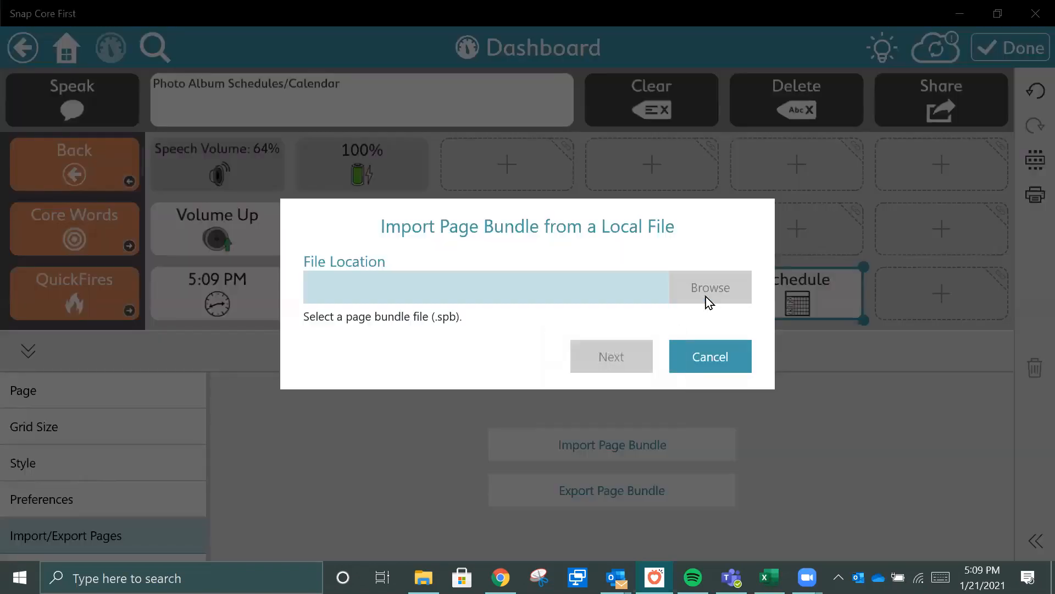
left_click(710, 287)
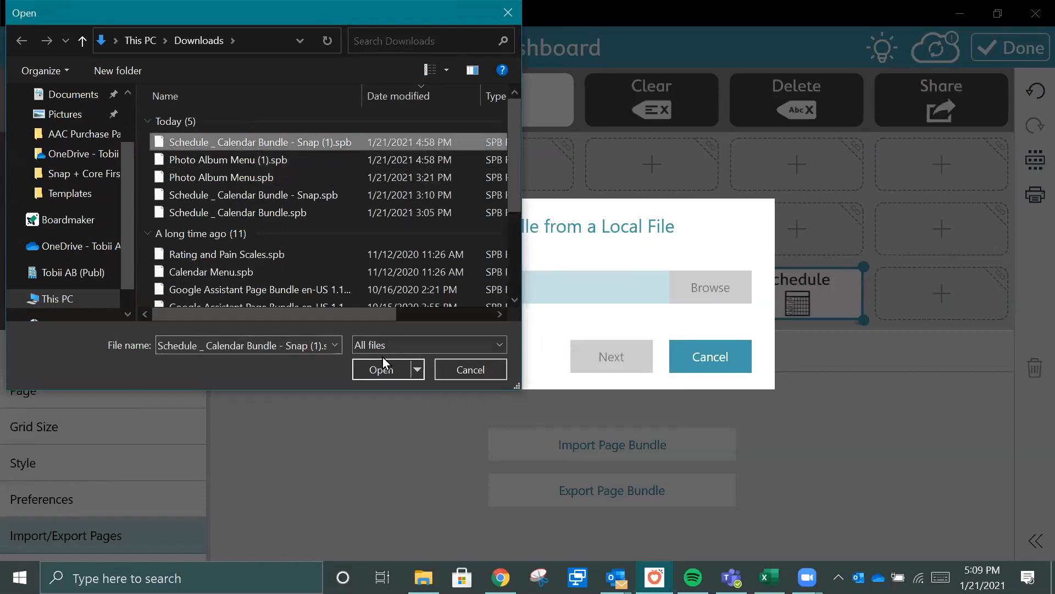
left_click(470, 369)
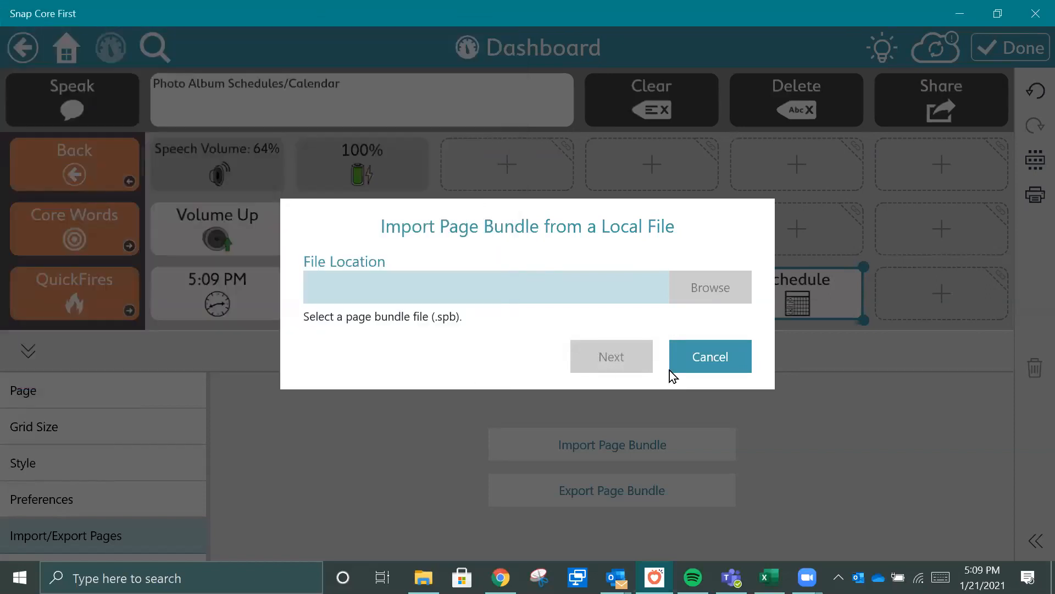
left_click(708, 287)
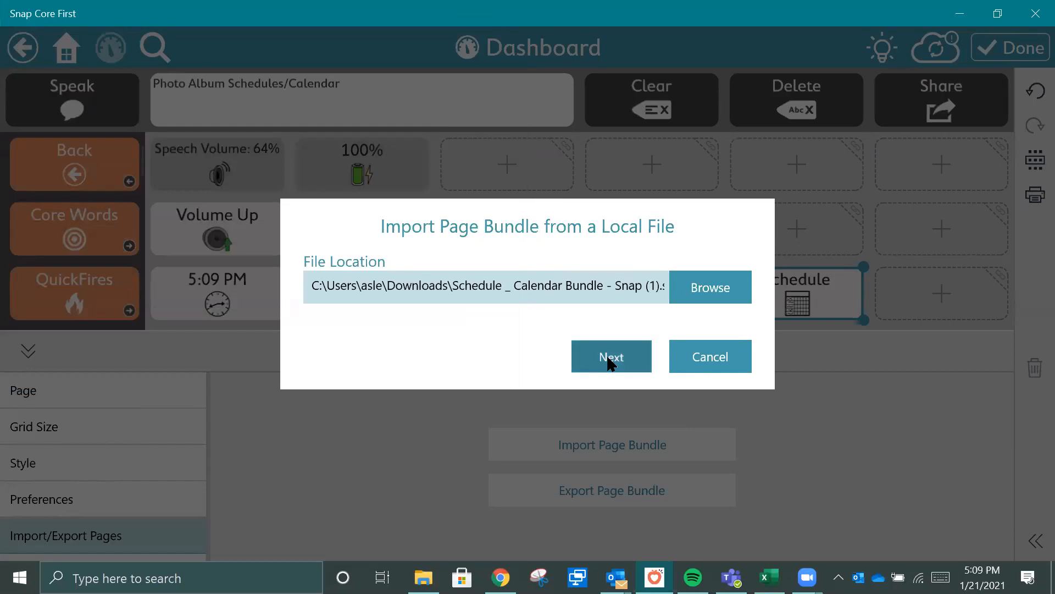
left_click(611, 356)
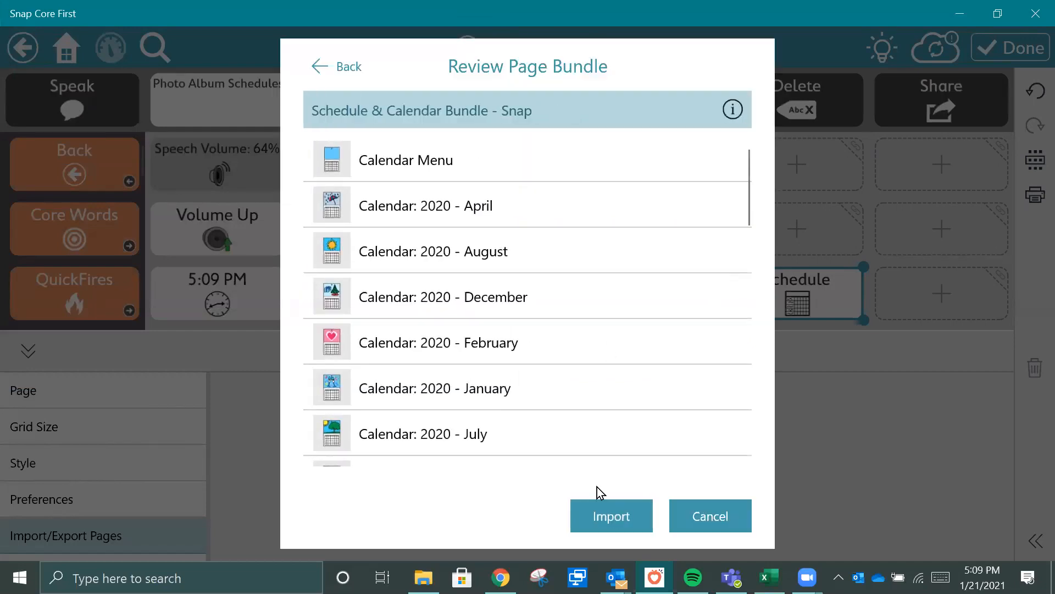
left_click(611, 516)
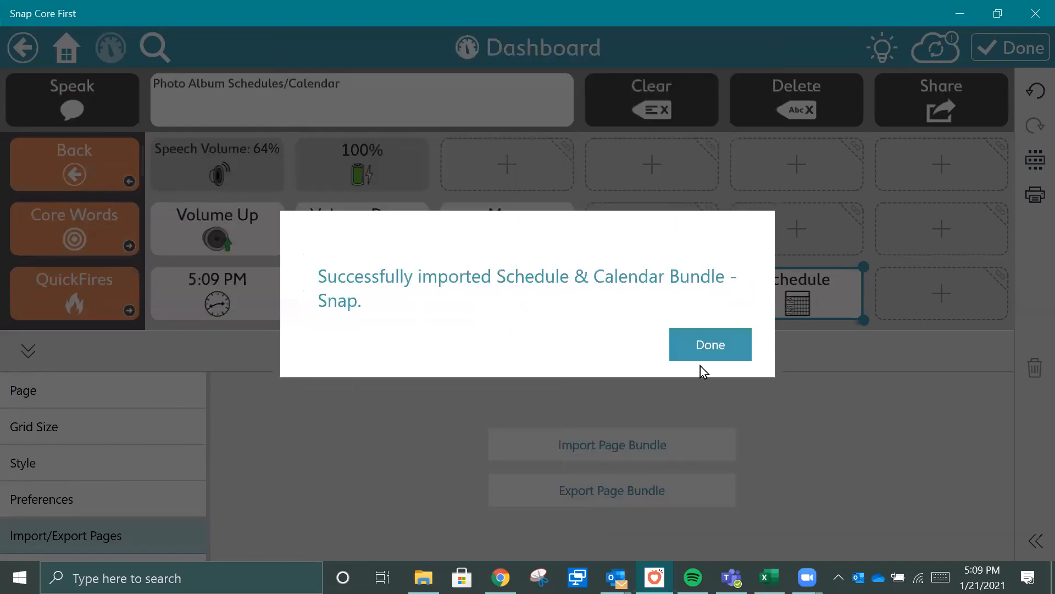
left_click(710, 344)
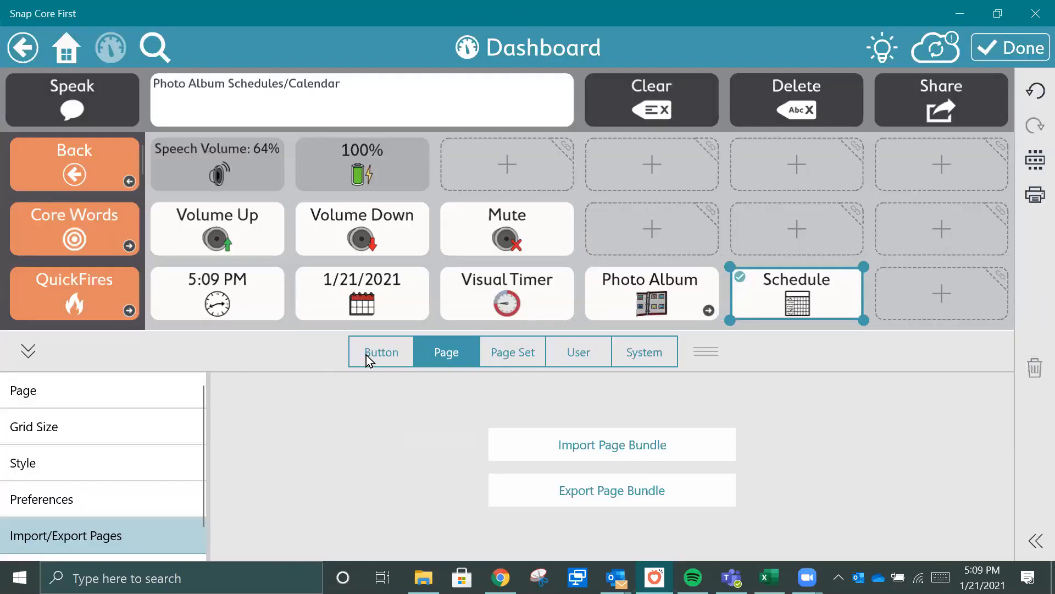
Link the Schedule button to the existing Calendar Menu page.
left_click(380, 351)
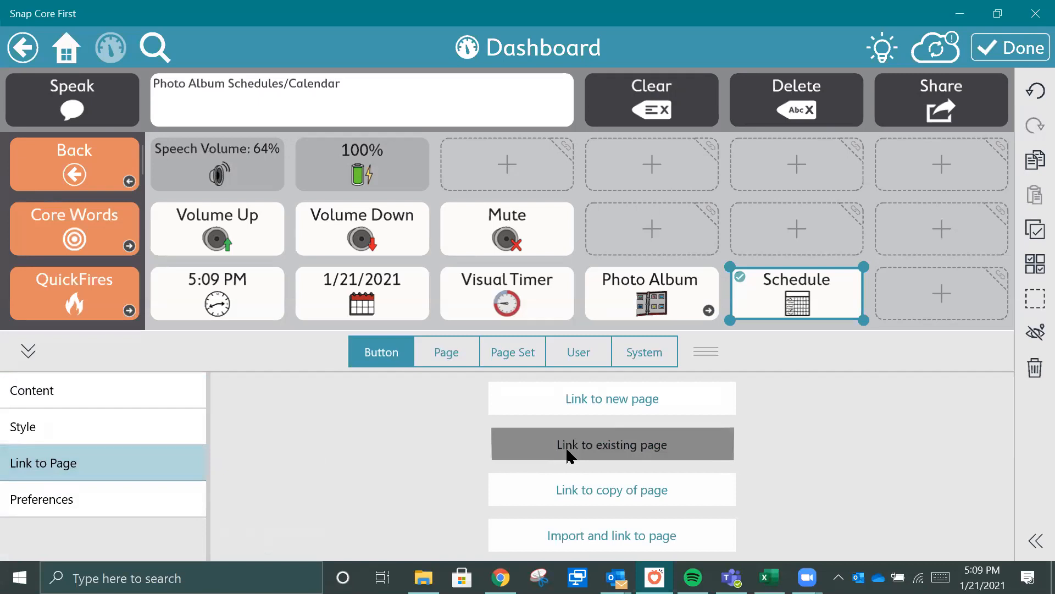
left_click(611, 444)
type("cal")
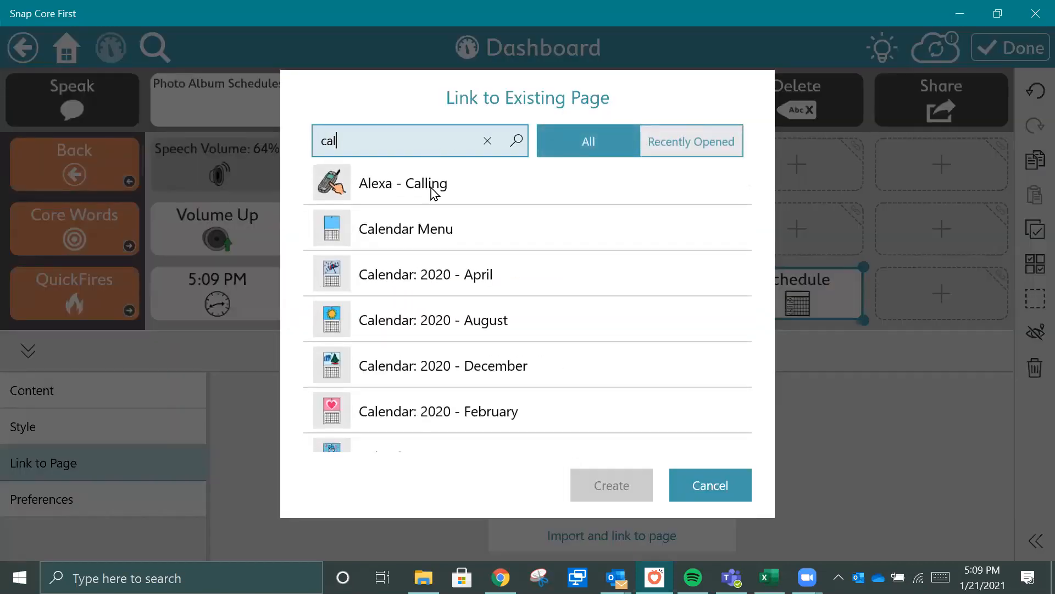
left_click(406, 228)
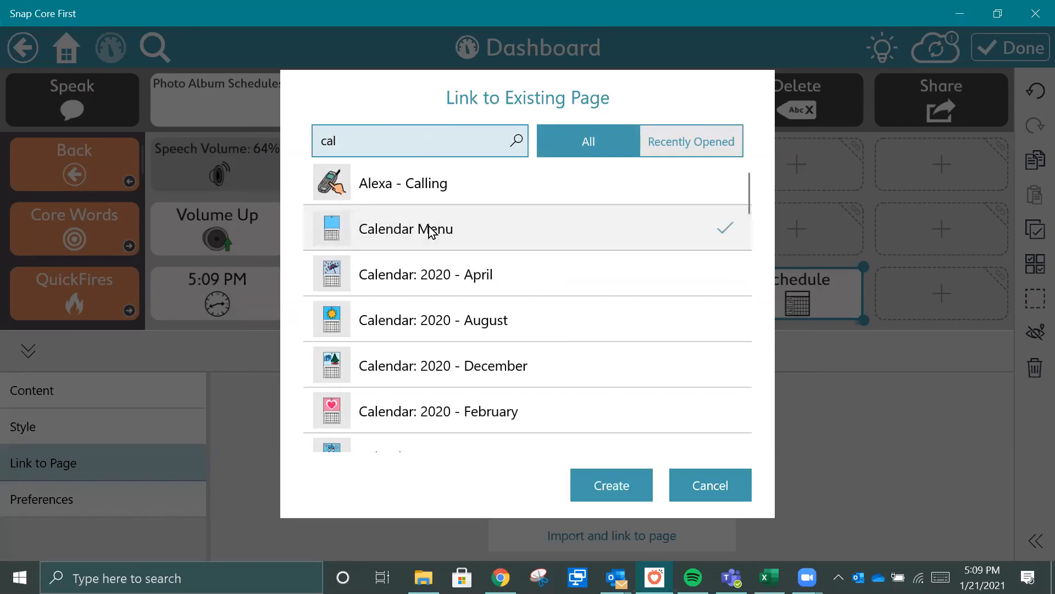
left_click(609, 485)
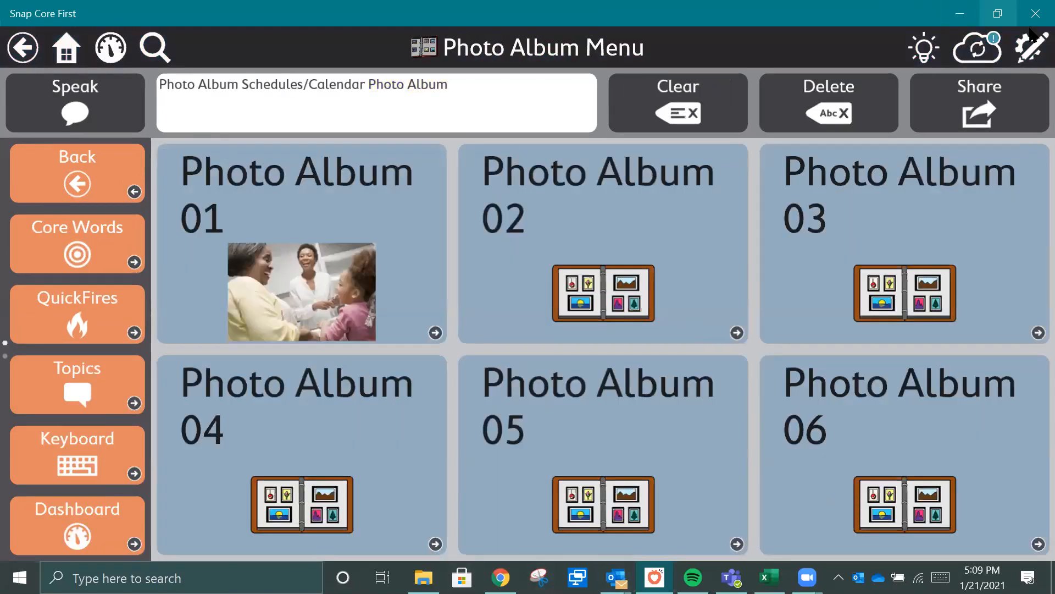
left_click(77, 525)
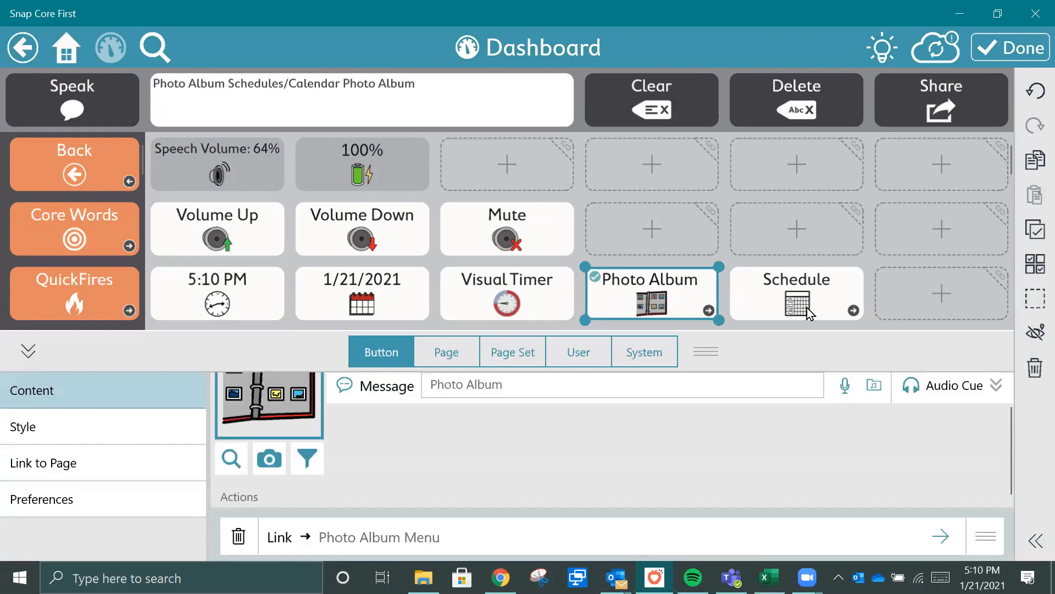
Check the Schedule button's Calendar Menu link, then tap it to reach Weekly Schedule.
left_click(797, 294)
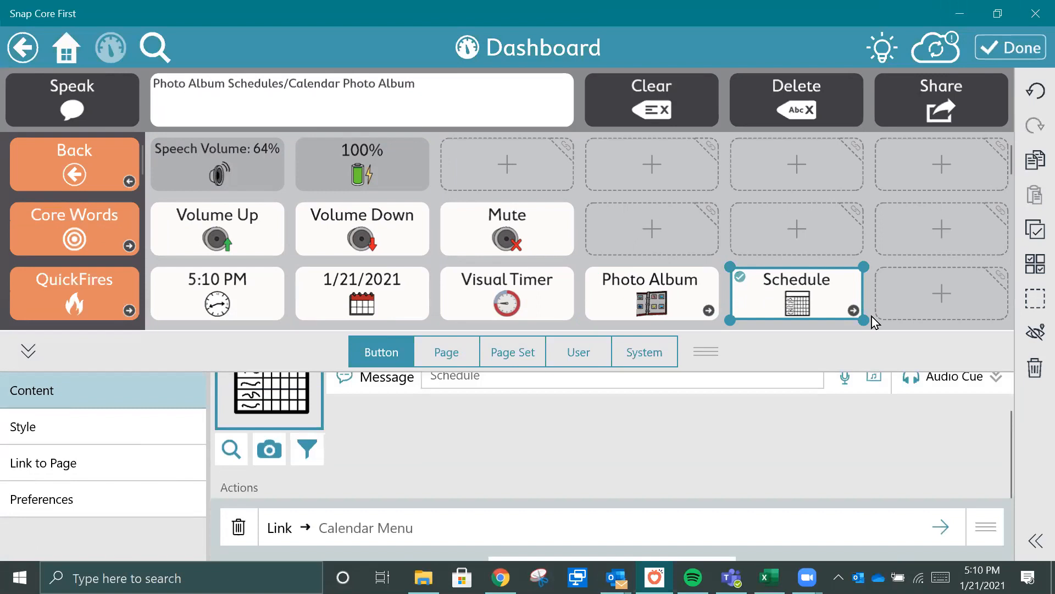
left_click(797, 293)
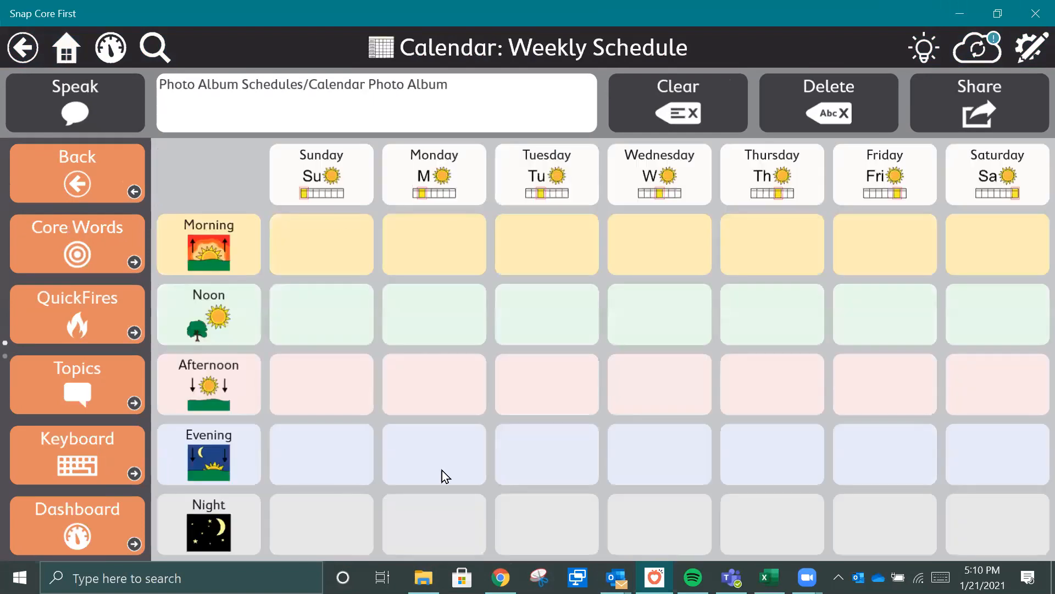
Label the Sunday Morning schedule cell 'Netflix' and exit edit mode.
left_click(1032, 47)
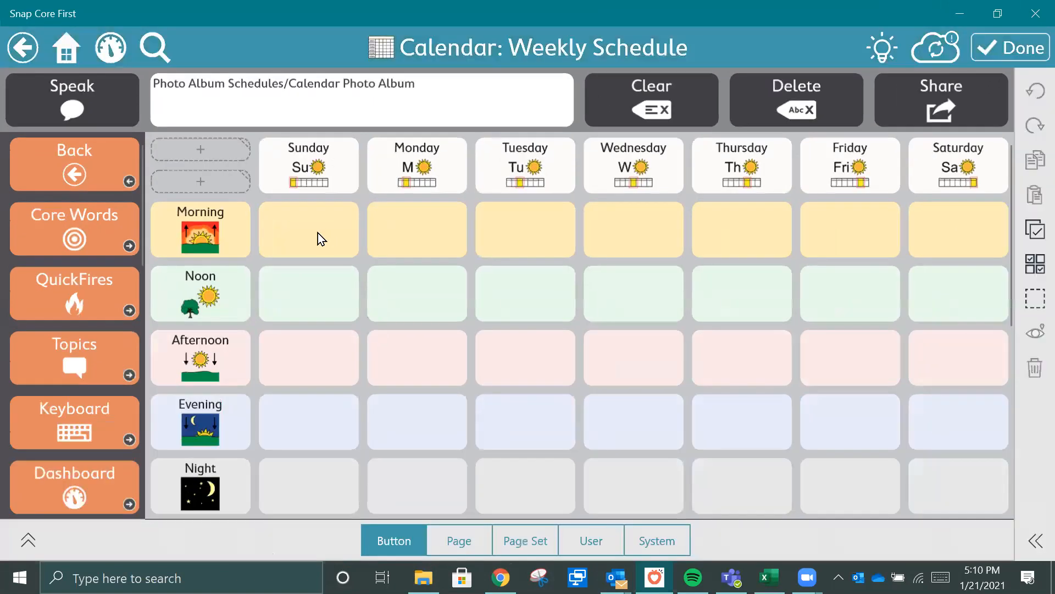
left_click(308, 229)
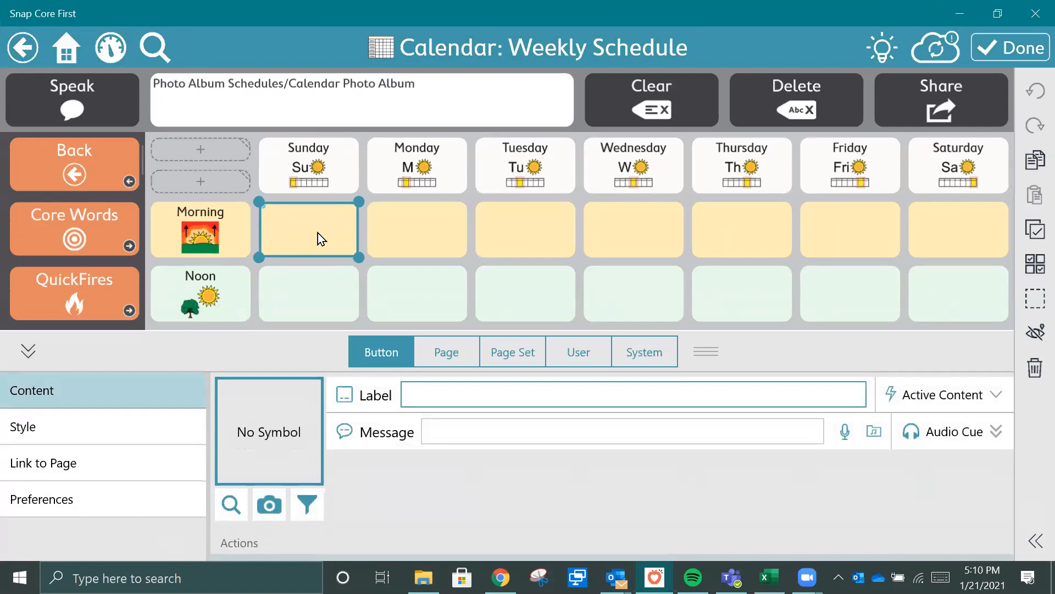
type("Netflix")
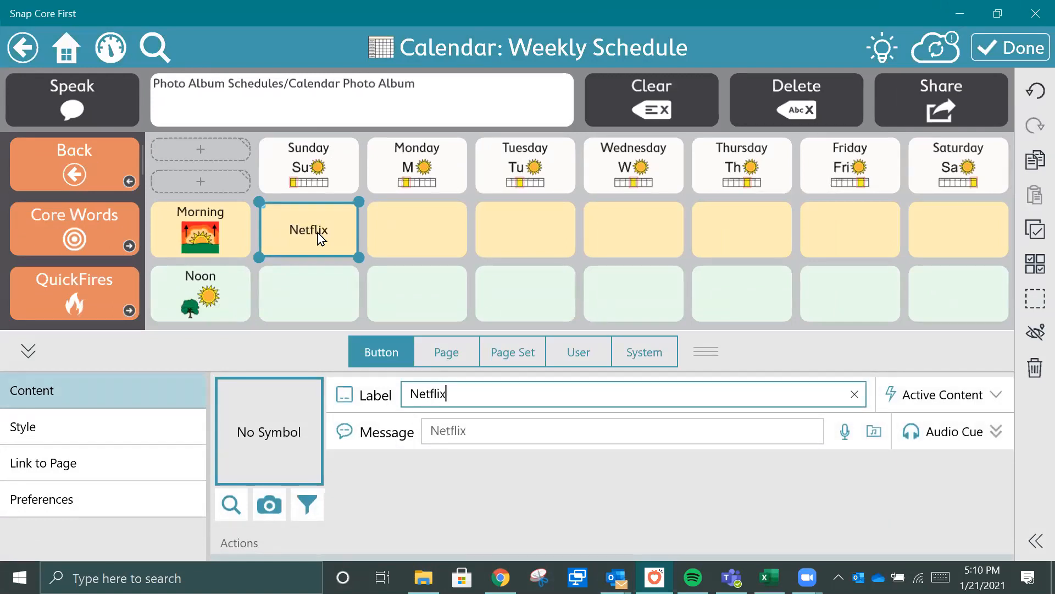
left_click(1010, 47)
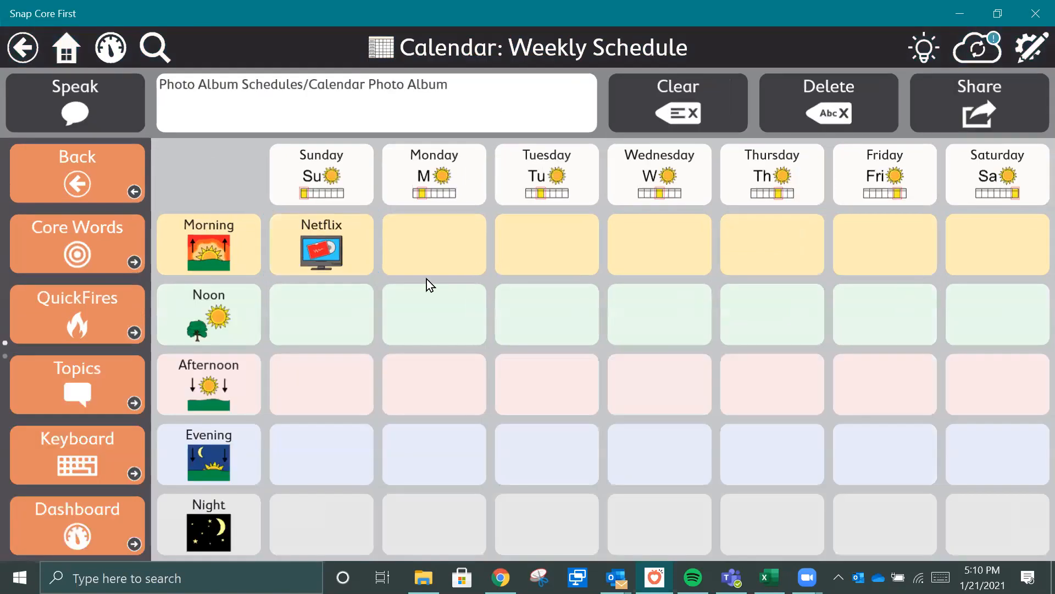
mouse_move(340, 447)
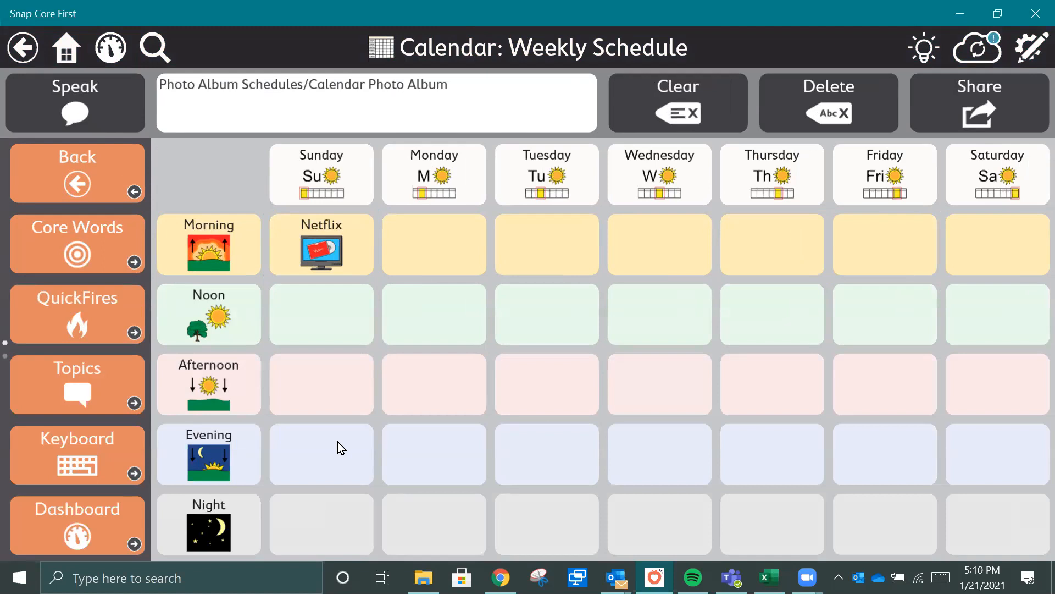
mouse_move(716, 18)
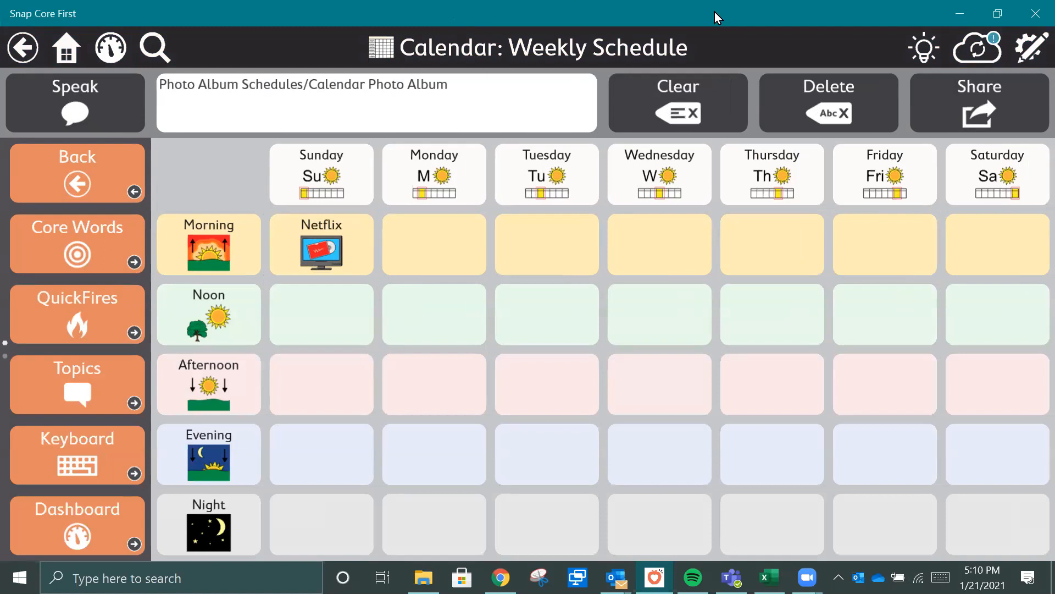
mouse_move(636, 7)
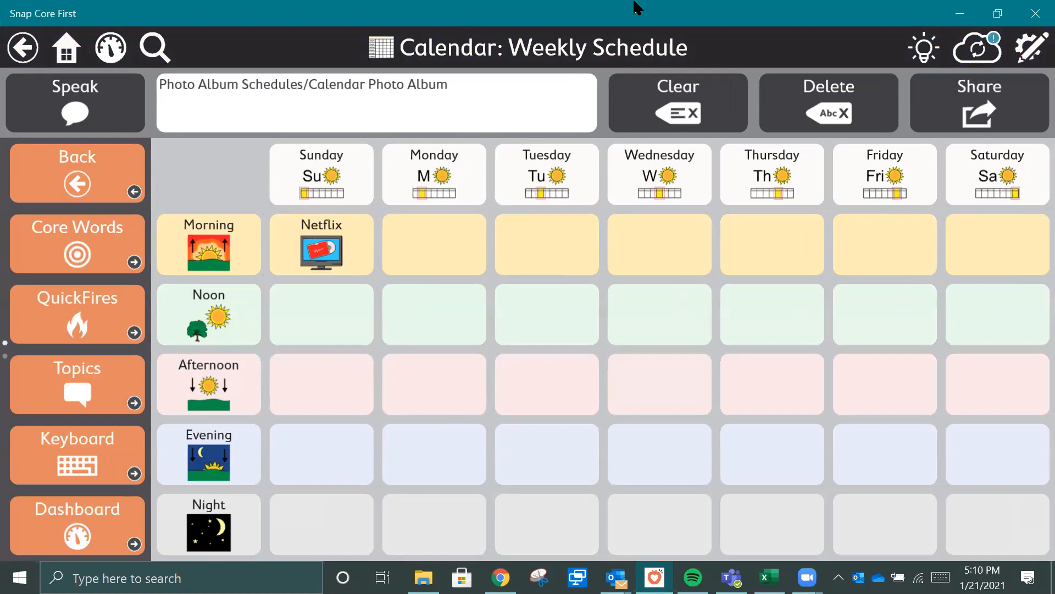